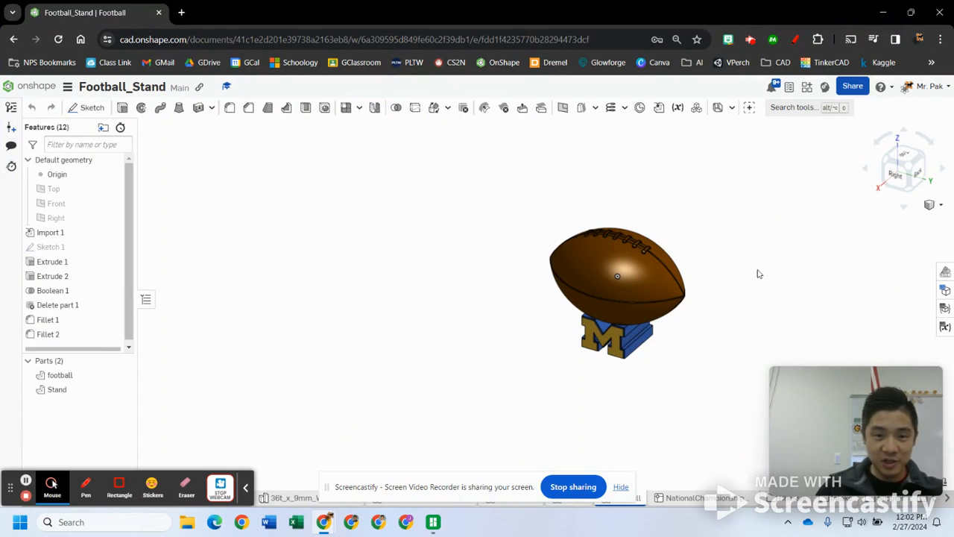
mouse_move(732, 299)
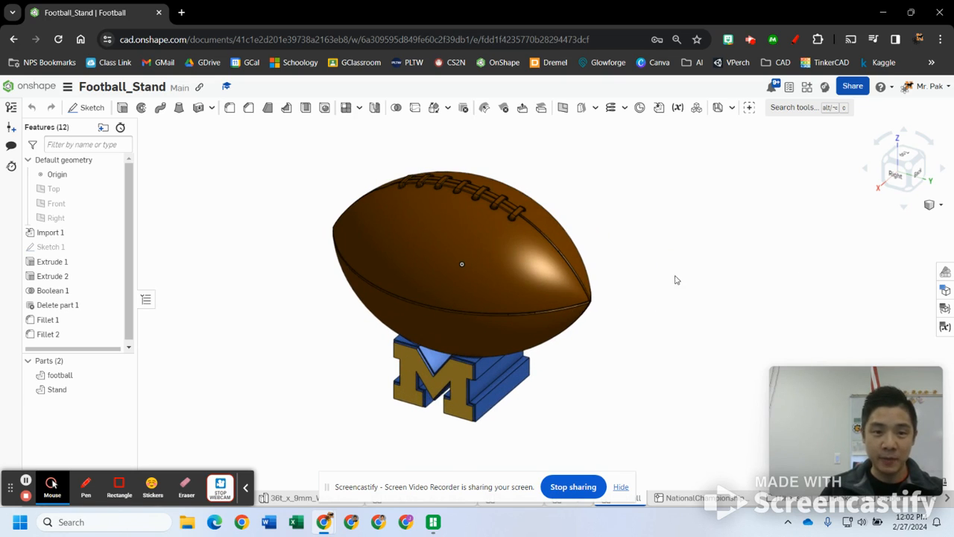
mouse_move(686, 272)
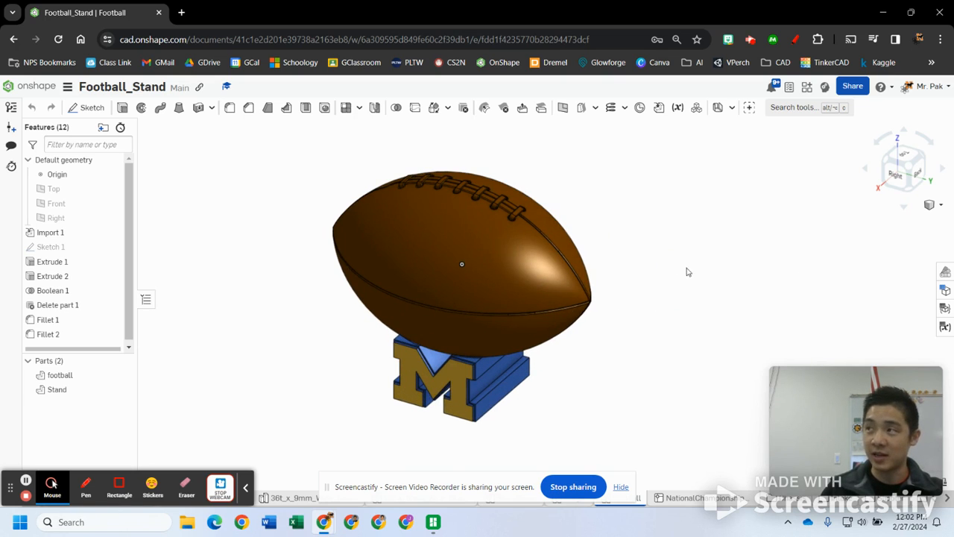
mouse_move(562, 399)
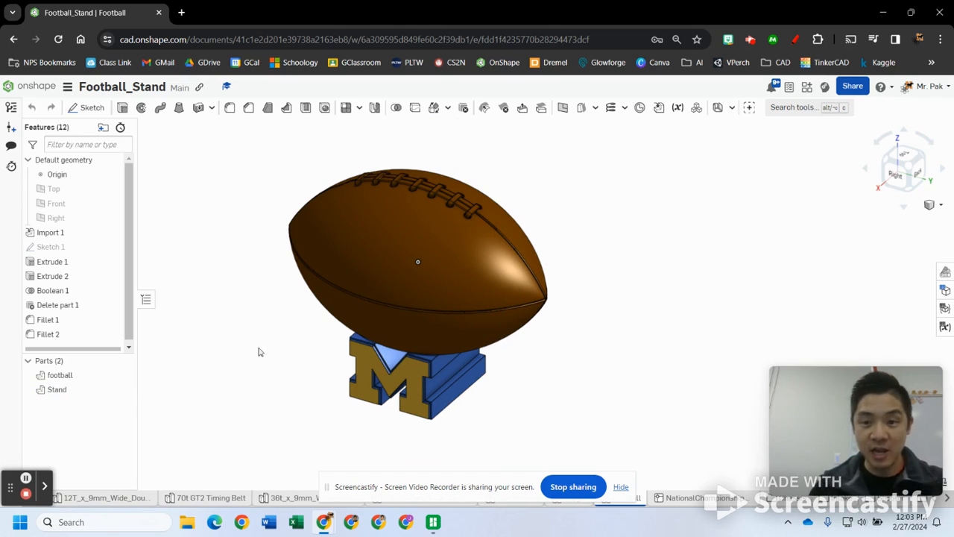
Select the Stand part and confirm the document's workspace unit settings.
left_click(56, 389)
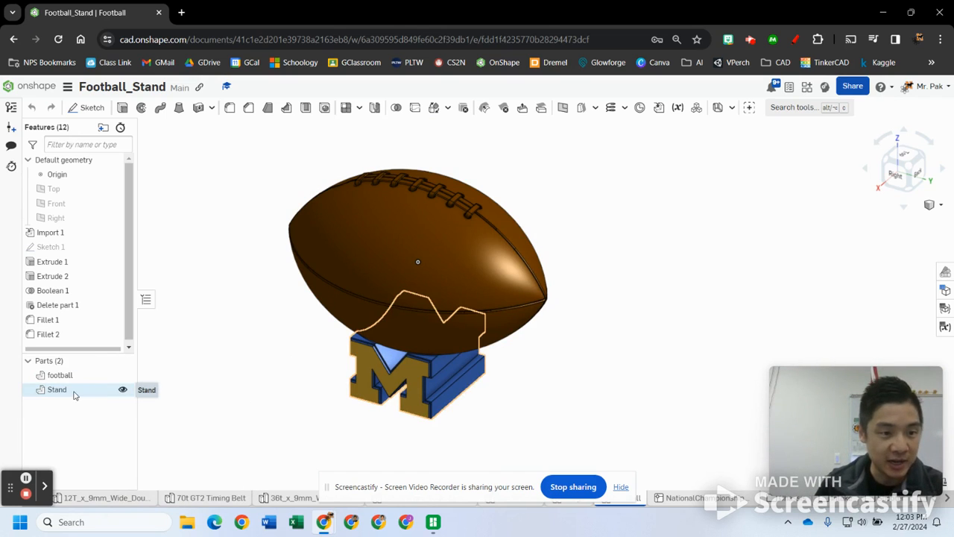
left_click(56, 389)
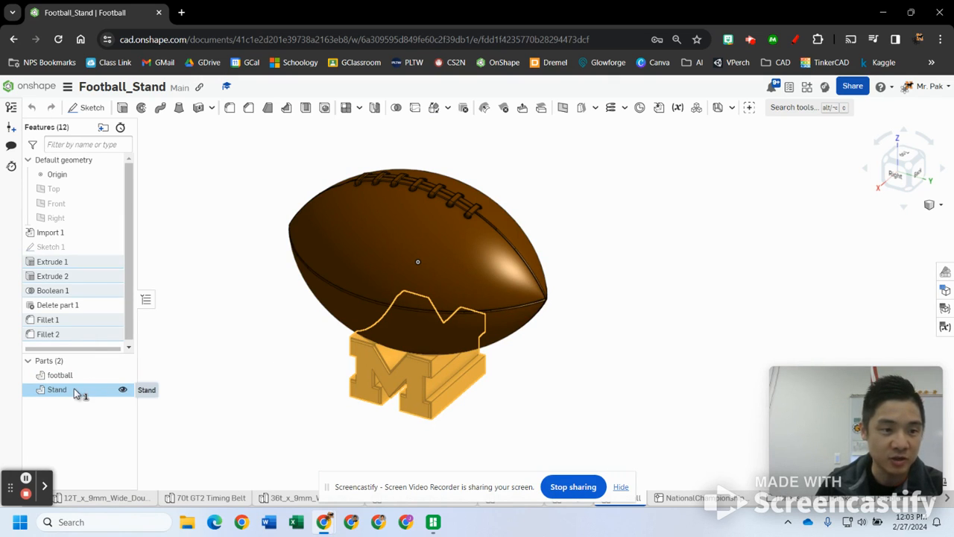
right_click(57, 389)
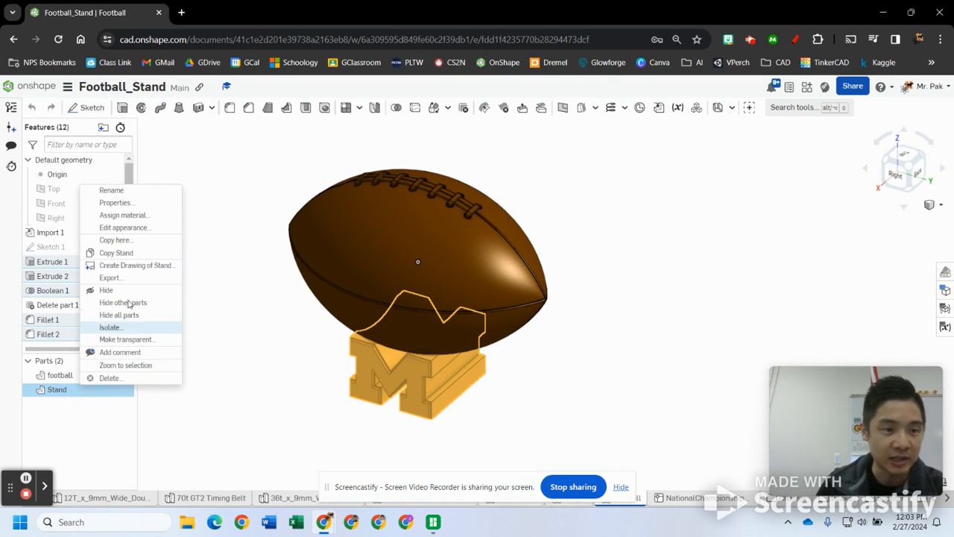
mouse_move(111, 277)
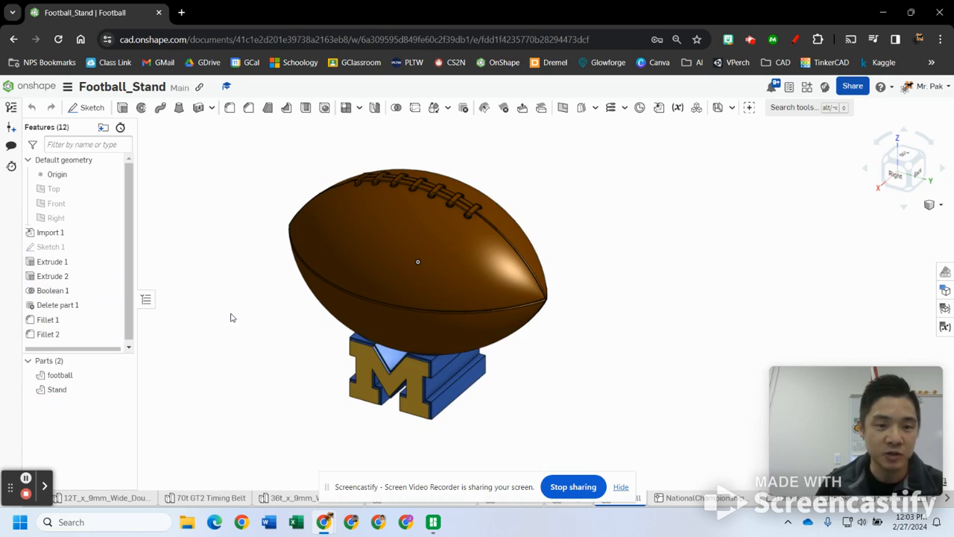
left_click(67, 87)
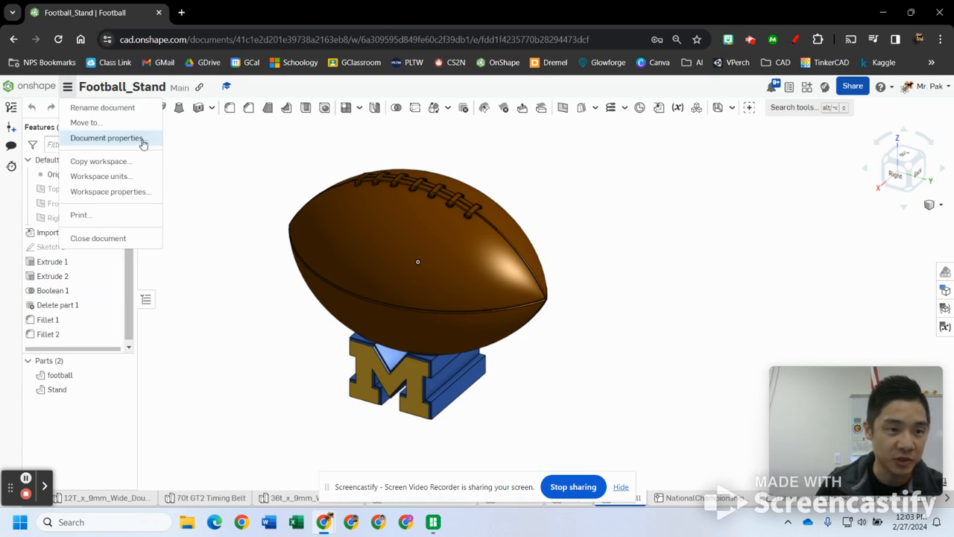
mouse_move(117, 179)
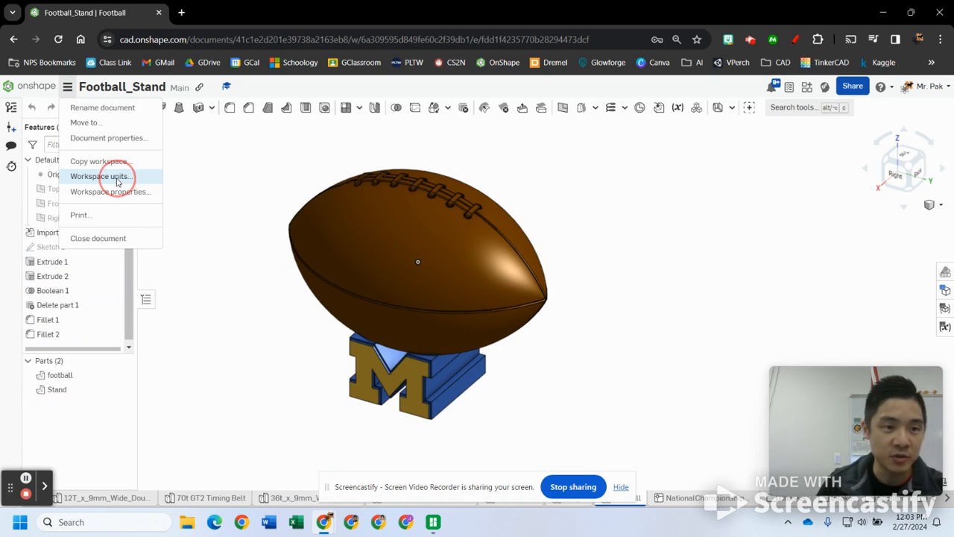
left_click(99, 176)
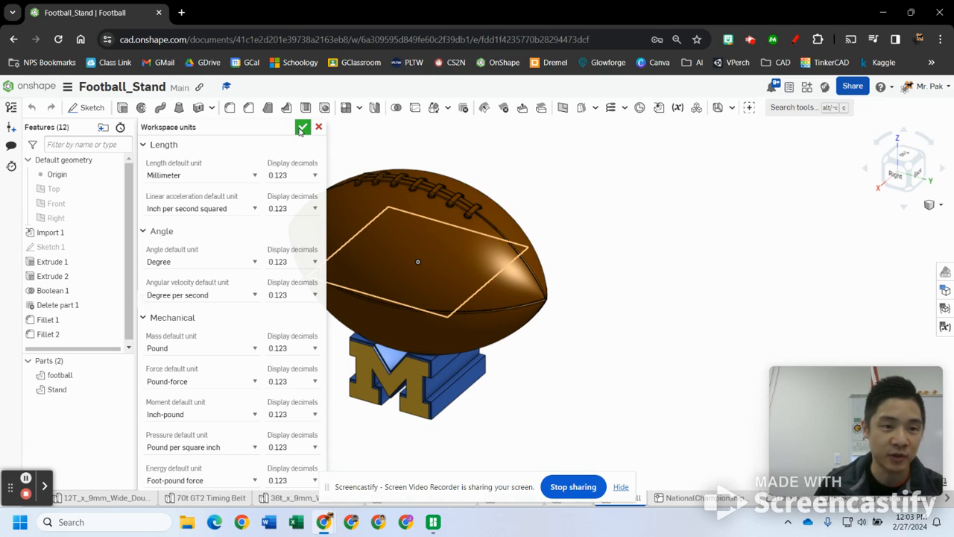
left_click(302, 126)
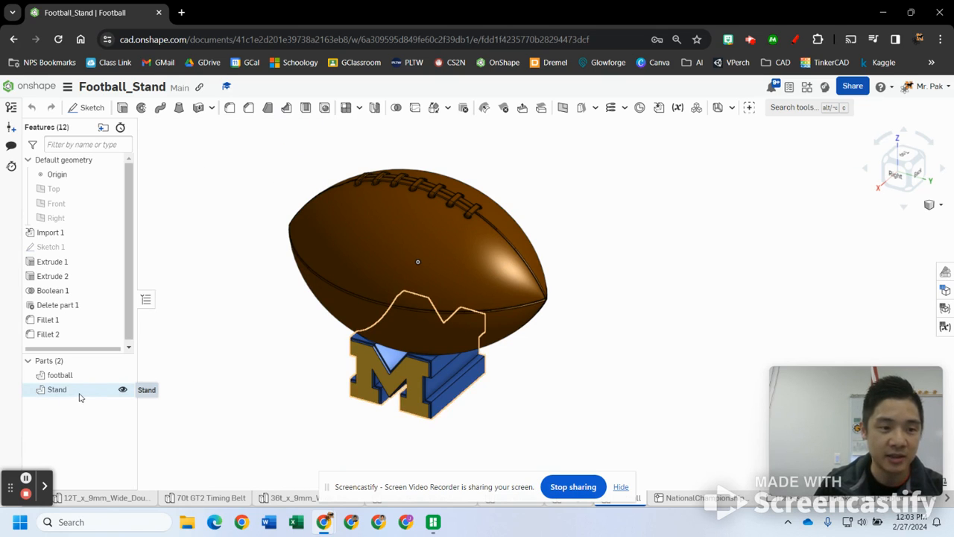
Select the Stand part again and choose Export from its context menu.
left_click(57, 389)
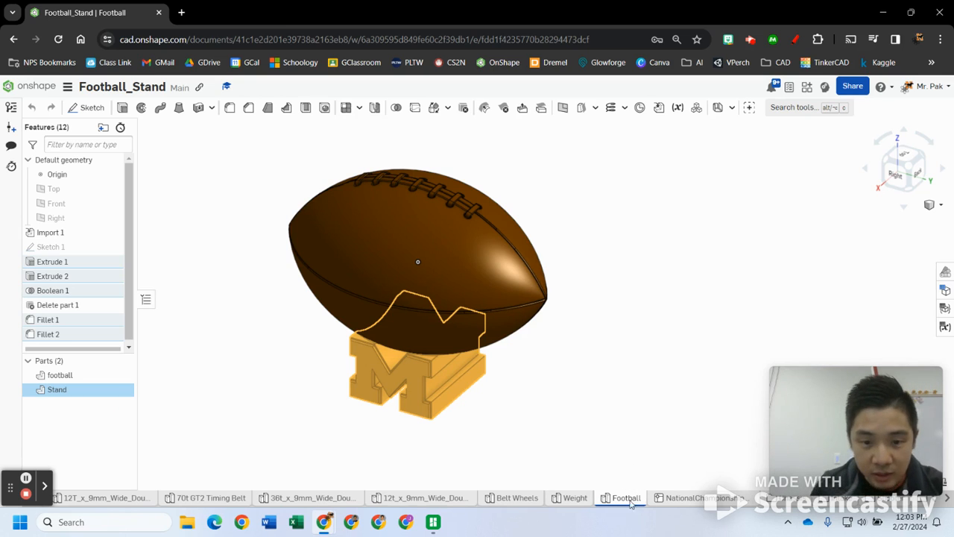
right_click(626, 498)
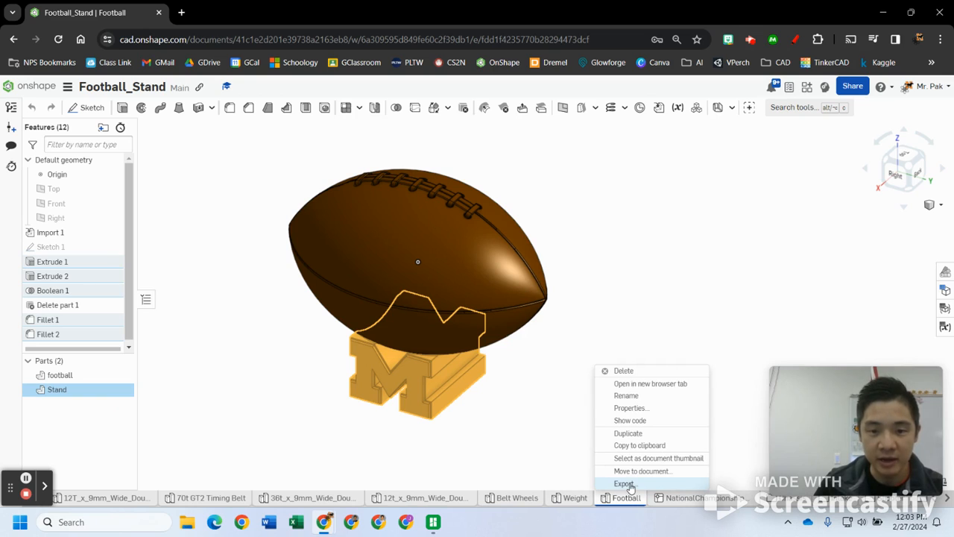
mouse_move(603, 484)
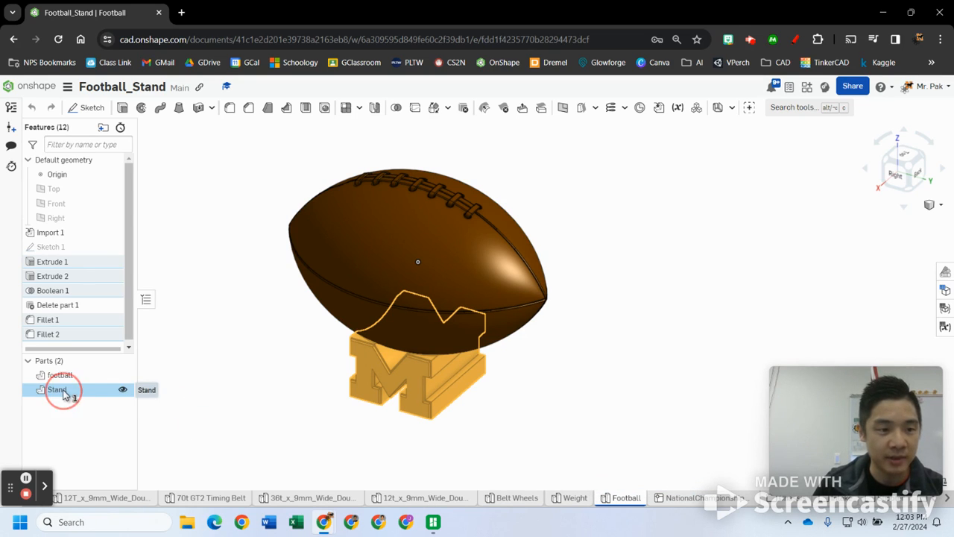
right_click(57, 389)
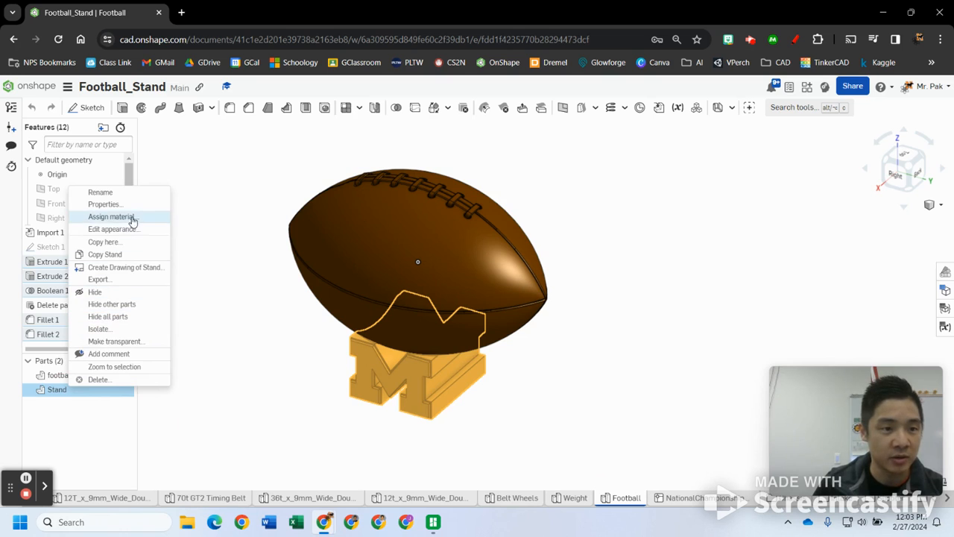
mouse_move(119, 329)
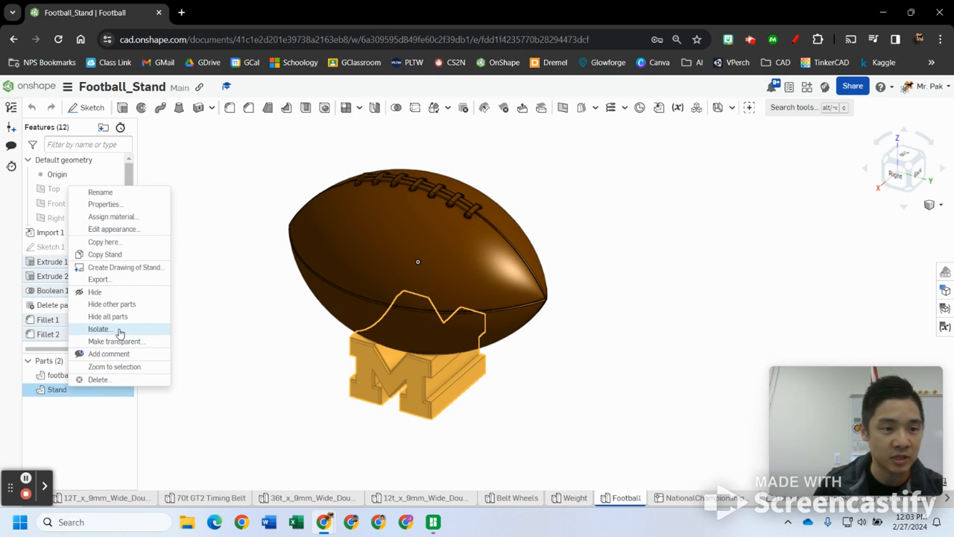
left_click(99, 279)
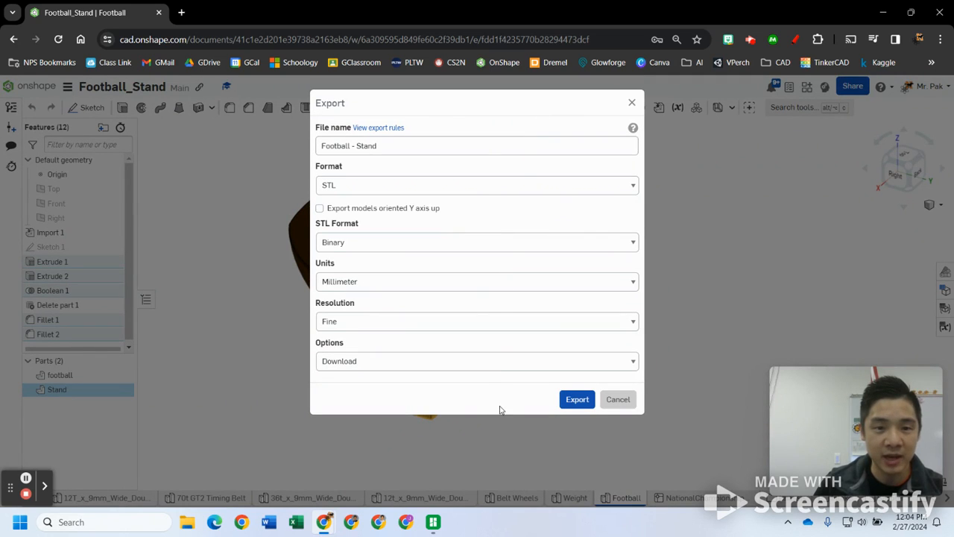
mouse_move(538, 185)
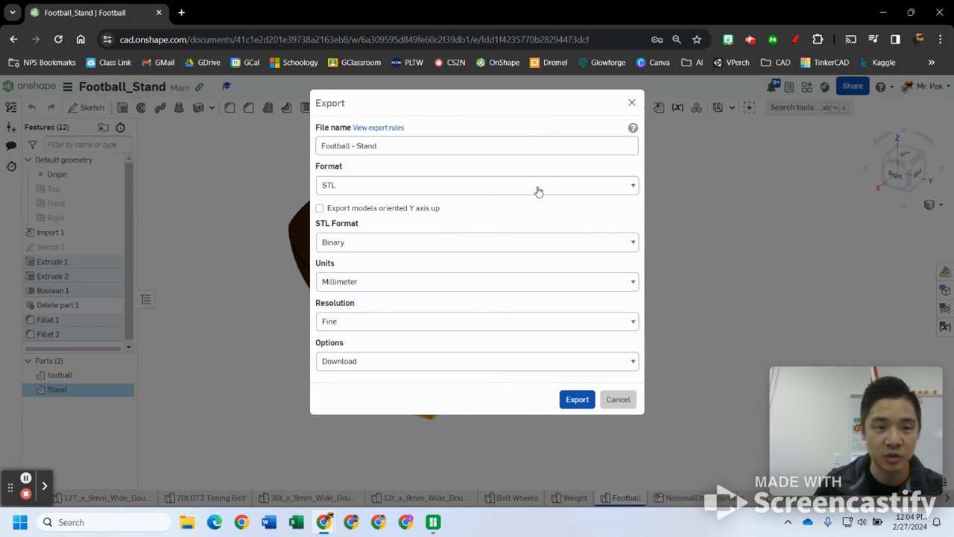
Export the Stand part as a fine-resolution binary STL in millimeters for download.
left_click(477, 185)
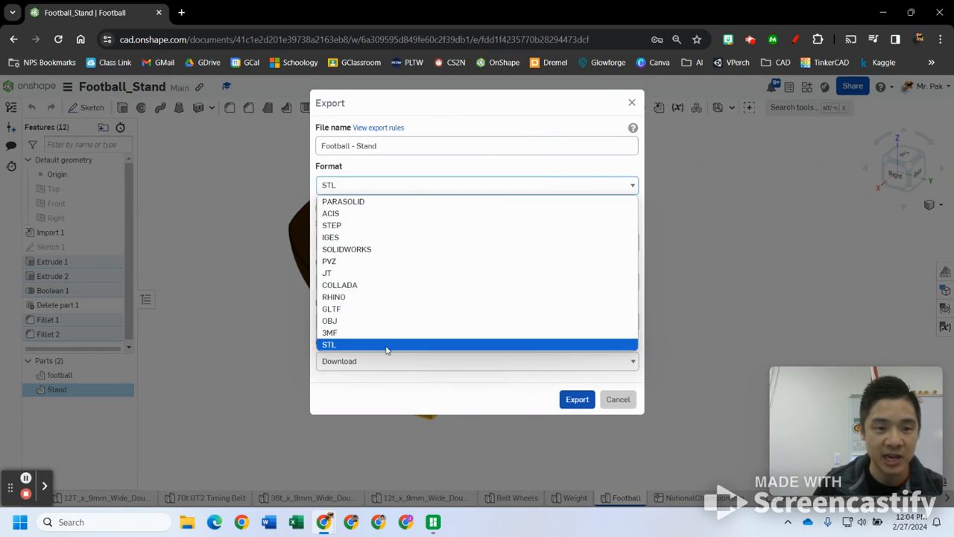
left_click(329, 344)
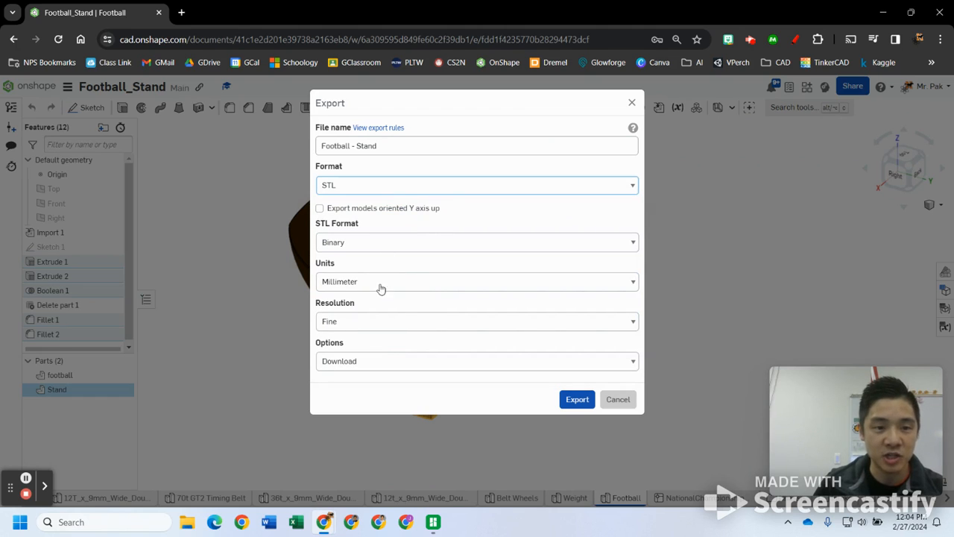
mouse_move(138, 127)
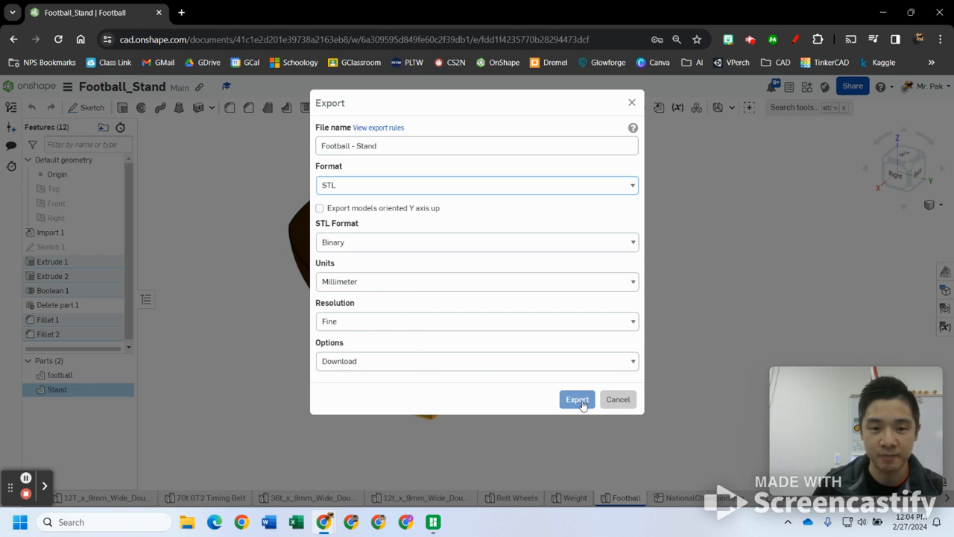
left_click(577, 399)
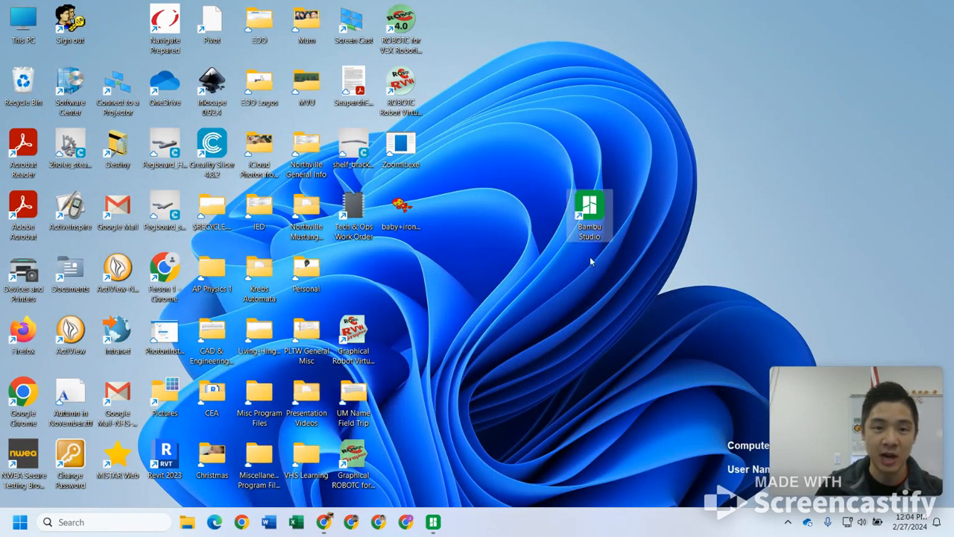
mouse_move(589, 216)
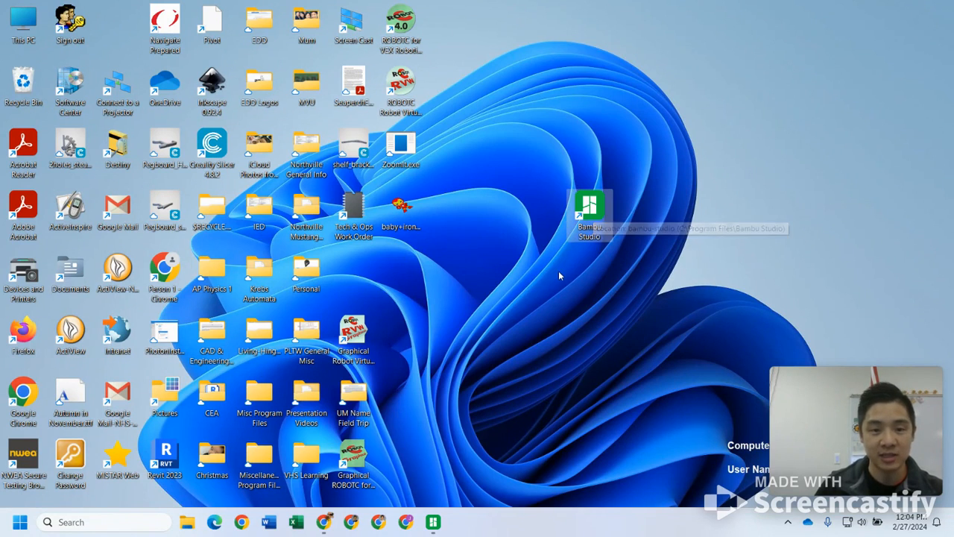
mouse_move(468, 388)
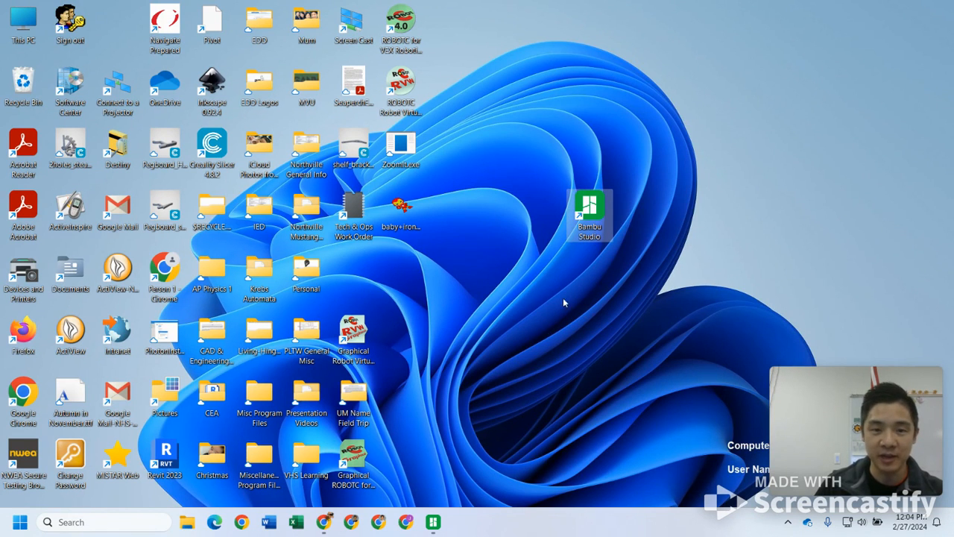
Launch Bambu Studio from its desktop shortcut to reach the Home page.
double_click(588, 201)
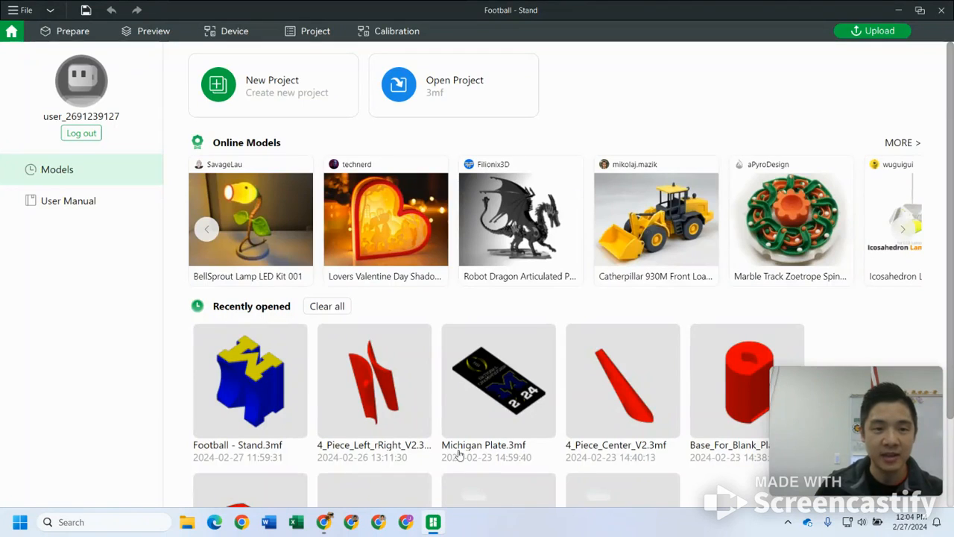
mouse_move(477, 369)
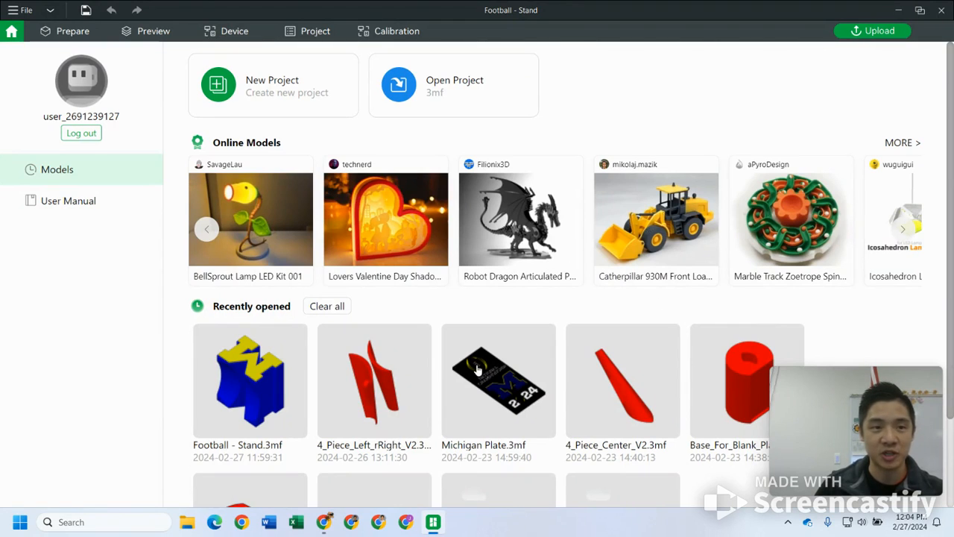
mouse_move(559, 196)
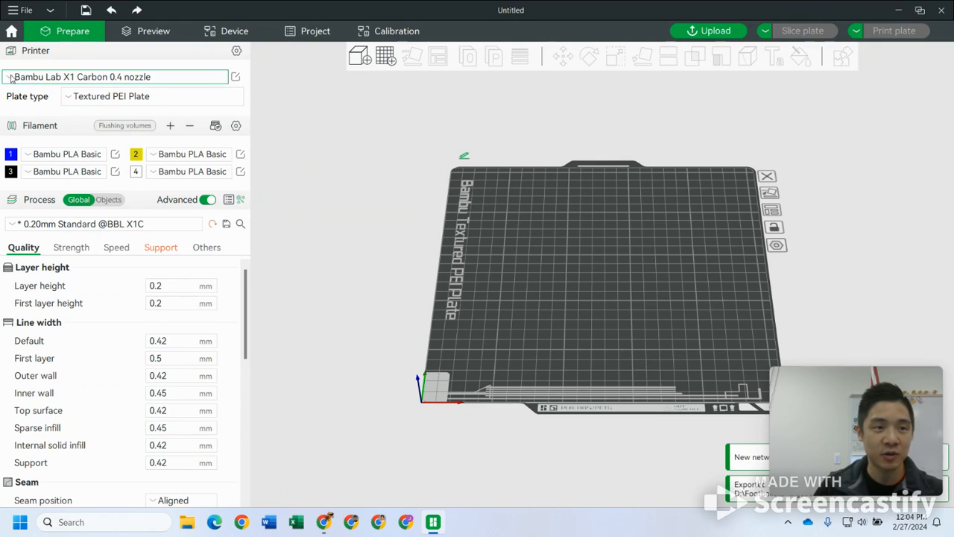
Choose the Bambu Lab P1S 0.4 nozzle printer preset.
left_click(115, 76)
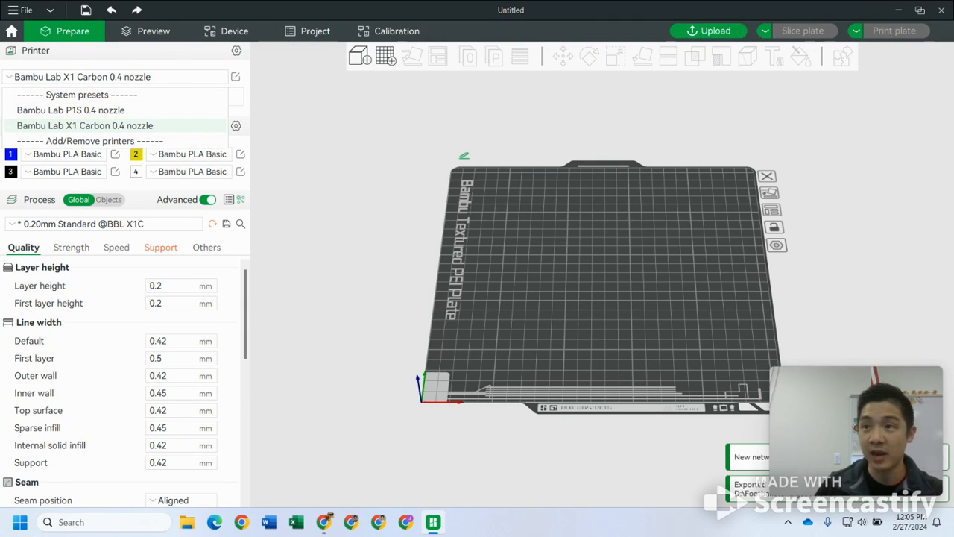
left_click(82, 125)
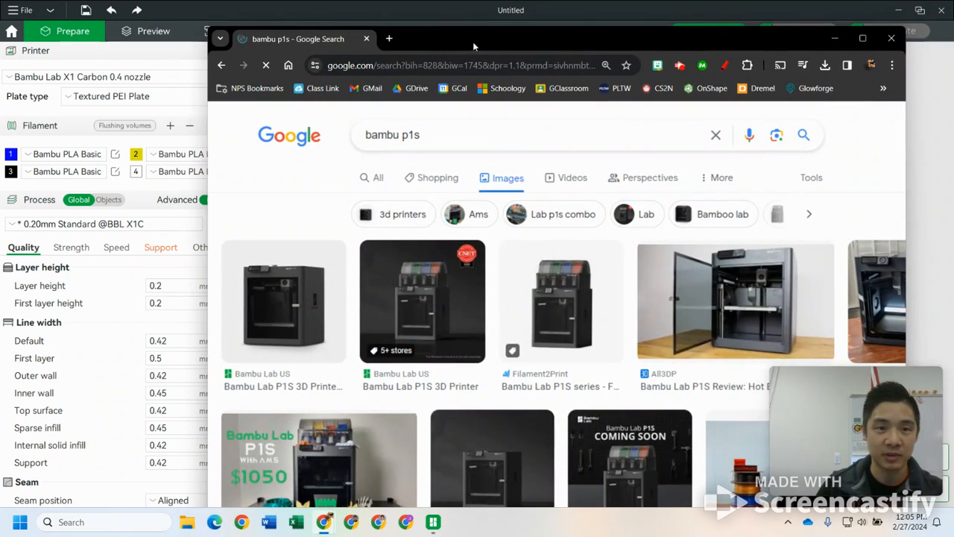
Set aside the 'bambu p1s' Google Images results to return to Bambu Studio.
left_click(862, 38)
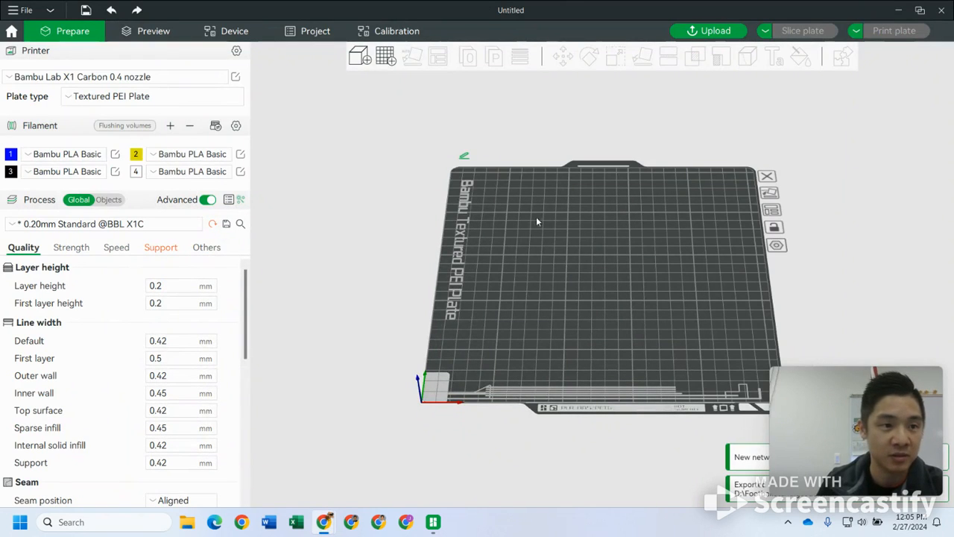
Switch the printer to Bambu Lab P1S 0.4 nozzle, keeping the Textured PEI Plate.
left_click(115, 76)
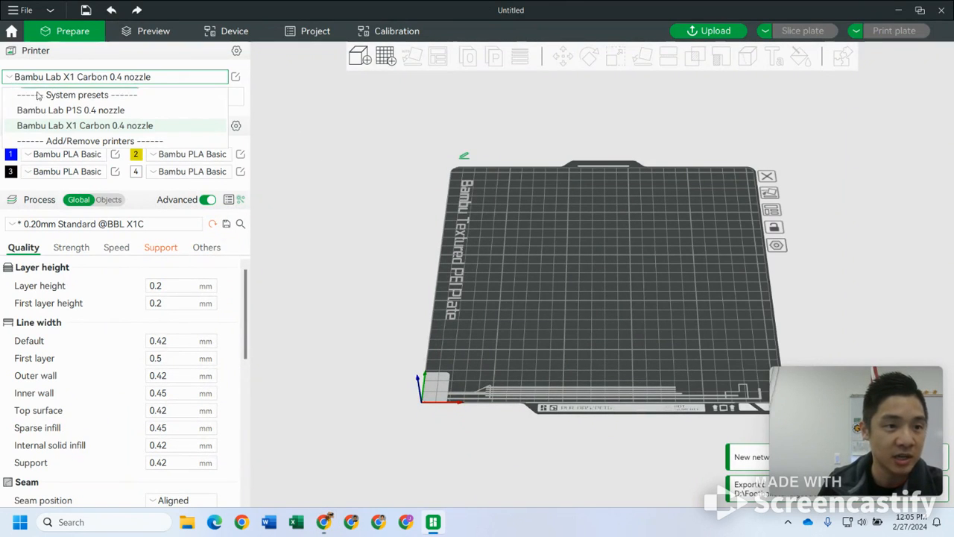
left_click(70, 109)
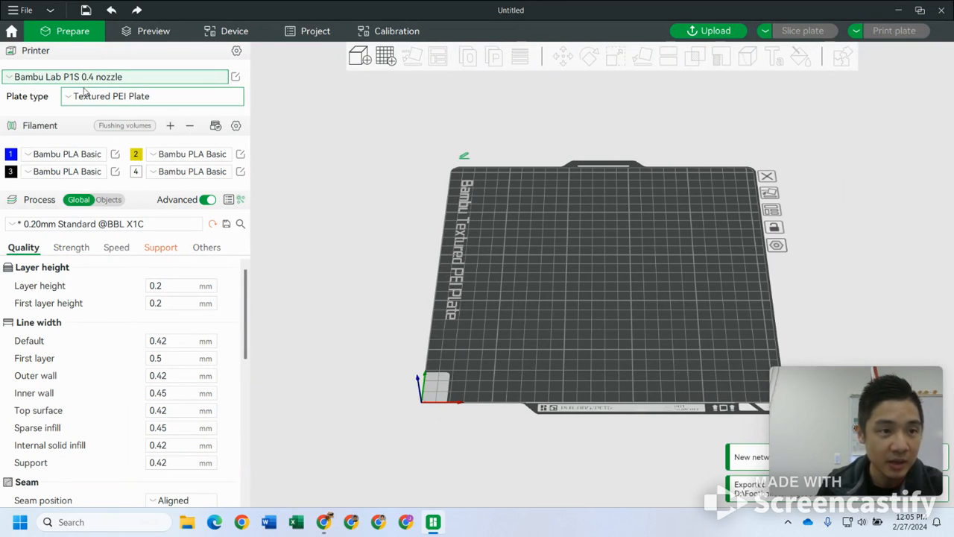
left_click(152, 95)
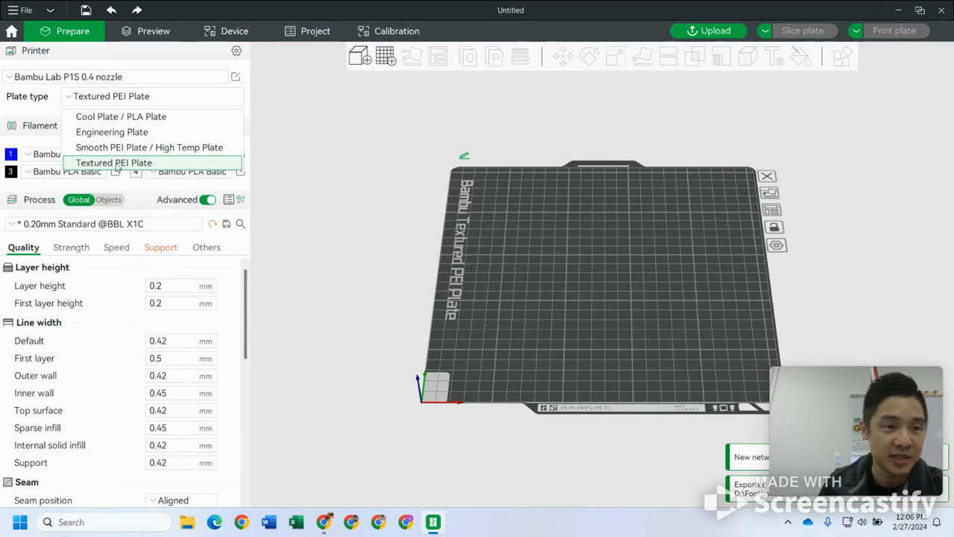
left_click(114, 162)
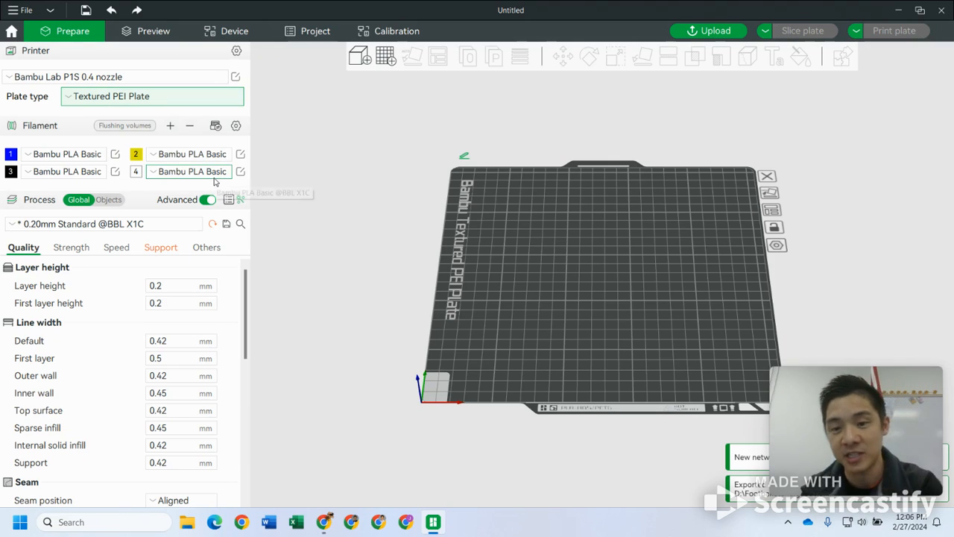
mouse_move(367, 213)
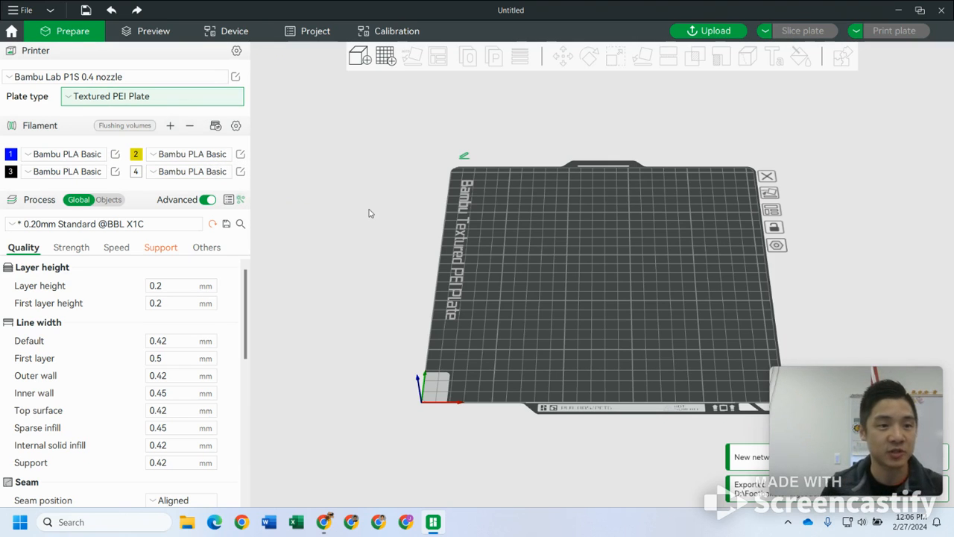
mouse_move(365, 70)
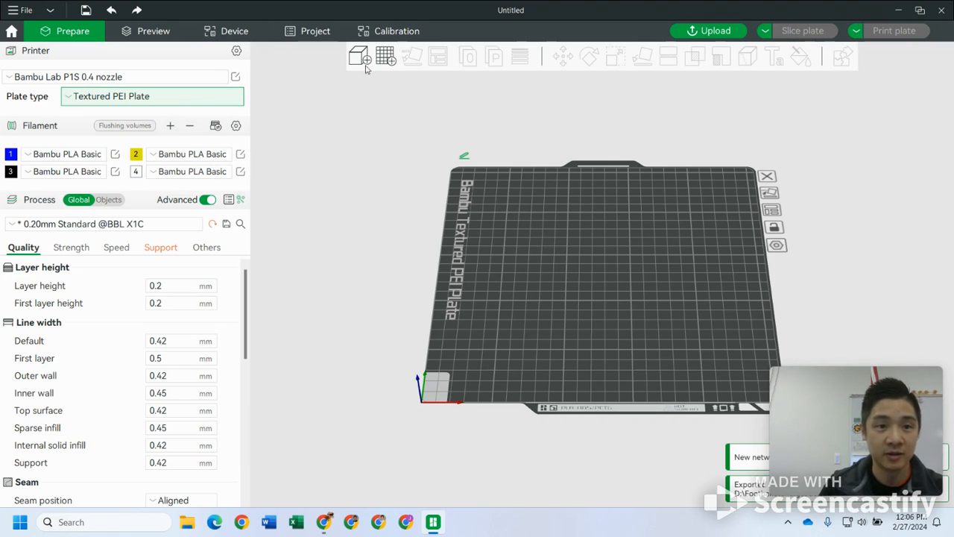
Import Football - Stand (1).stl from Downloads onto the build plate.
left_click(358, 56)
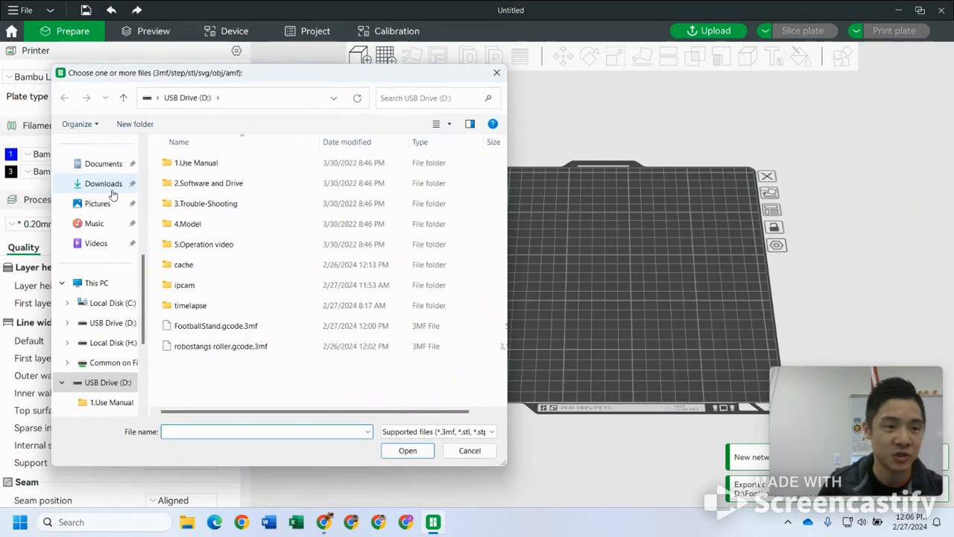
left_click(103, 183)
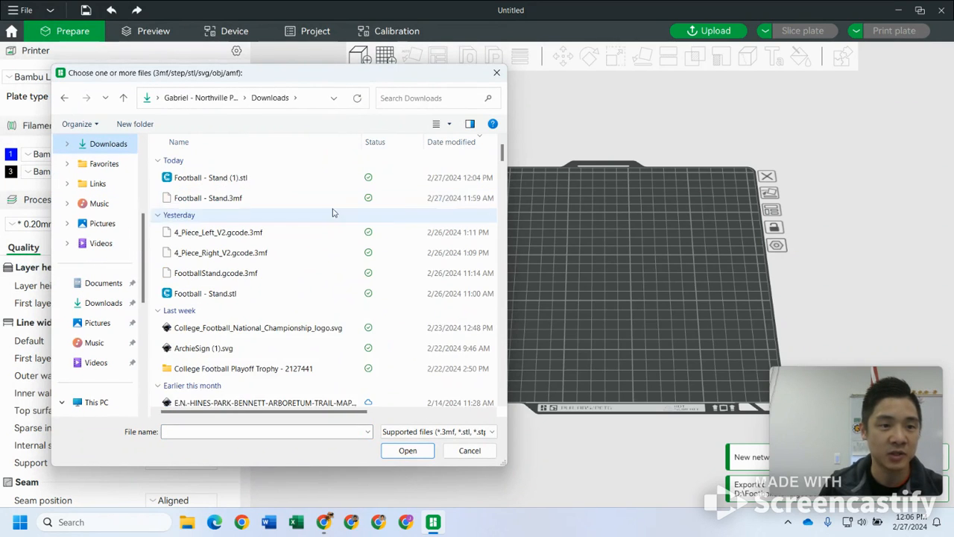
left_click(211, 178)
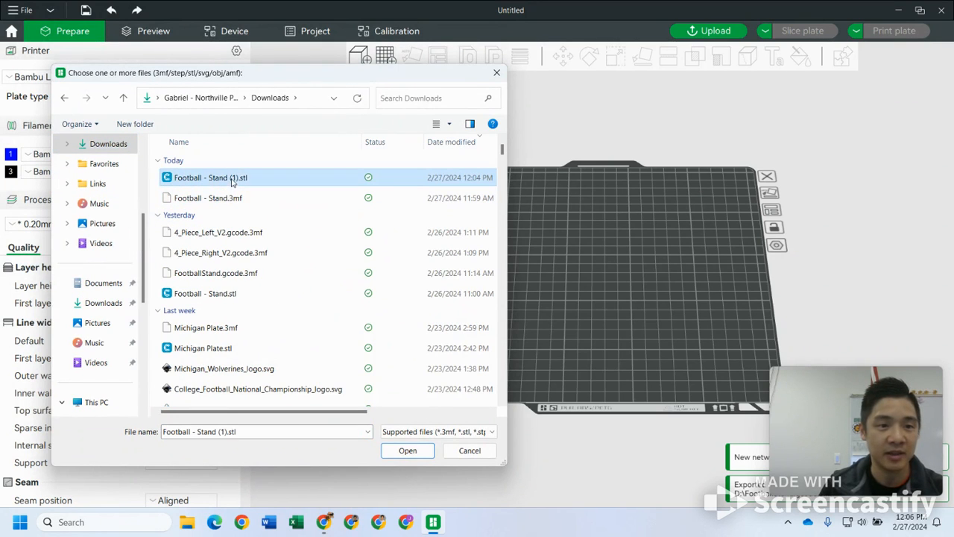
left_click(408, 450)
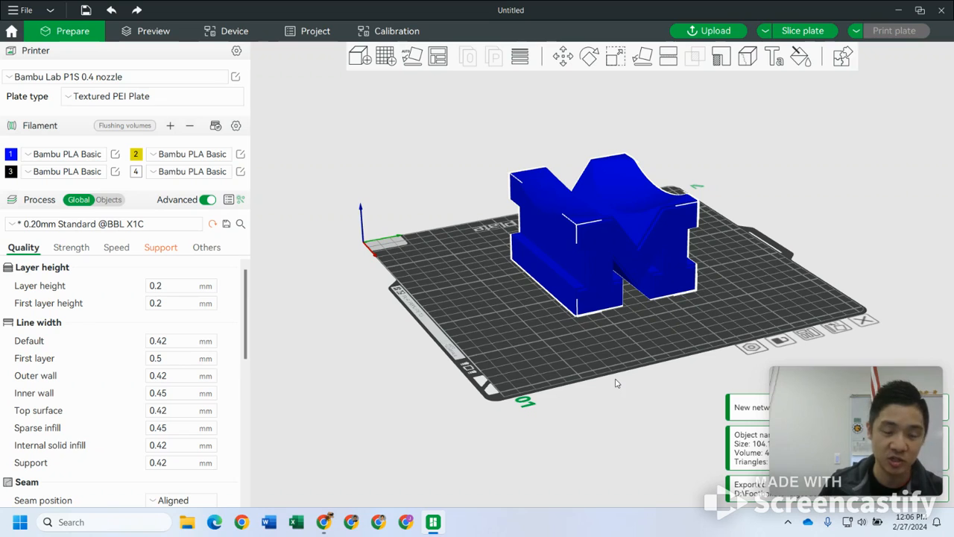
mouse_move(594, 198)
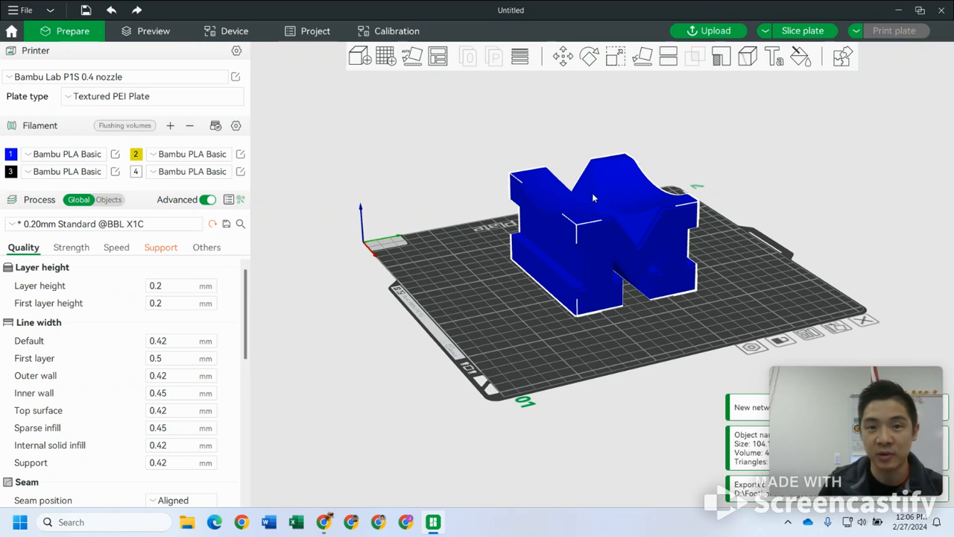
mouse_move(625, 191)
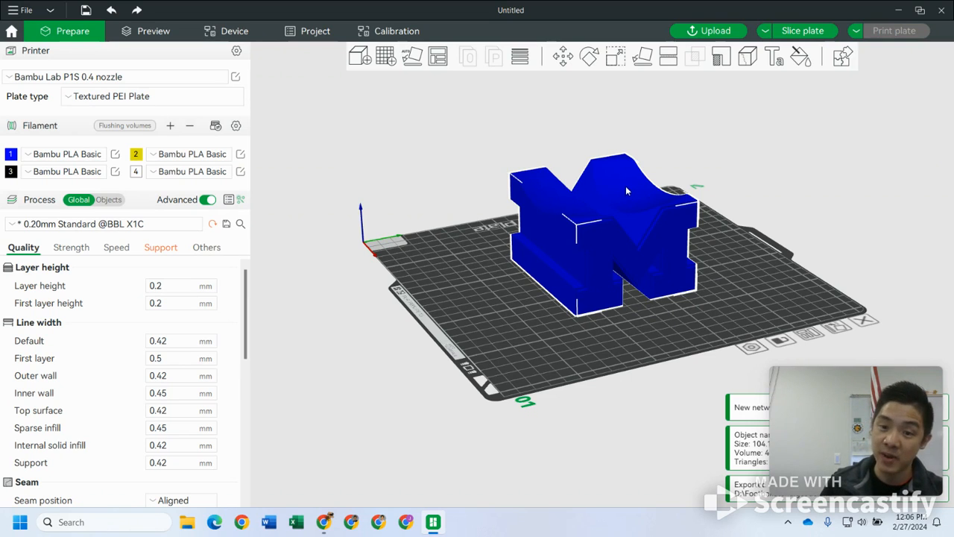
mouse_move(521, 92)
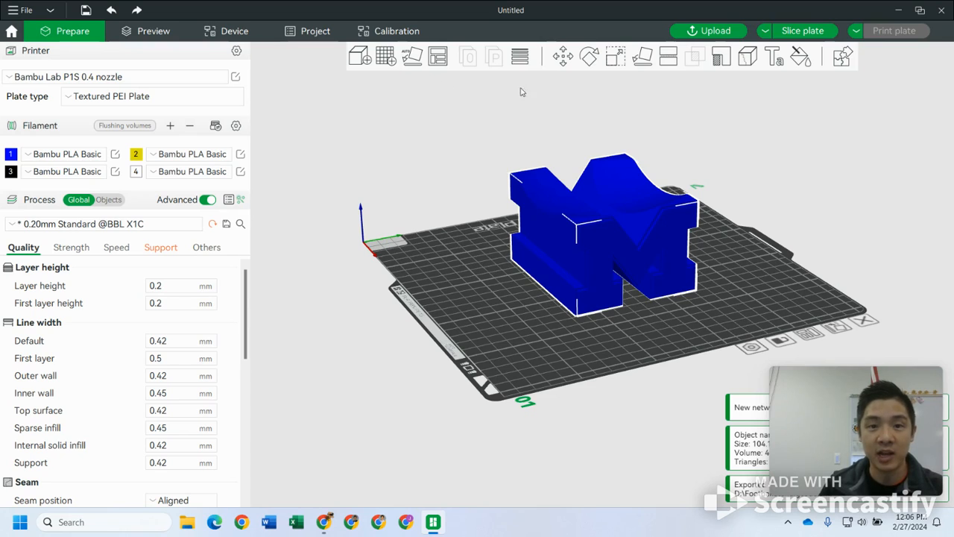
mouse_move(668, 56)
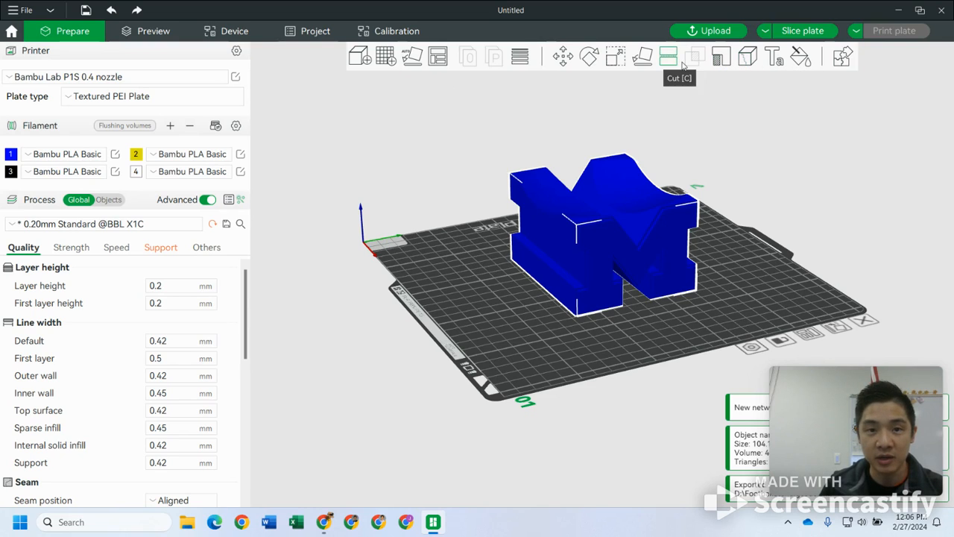
left_click(615, 56)
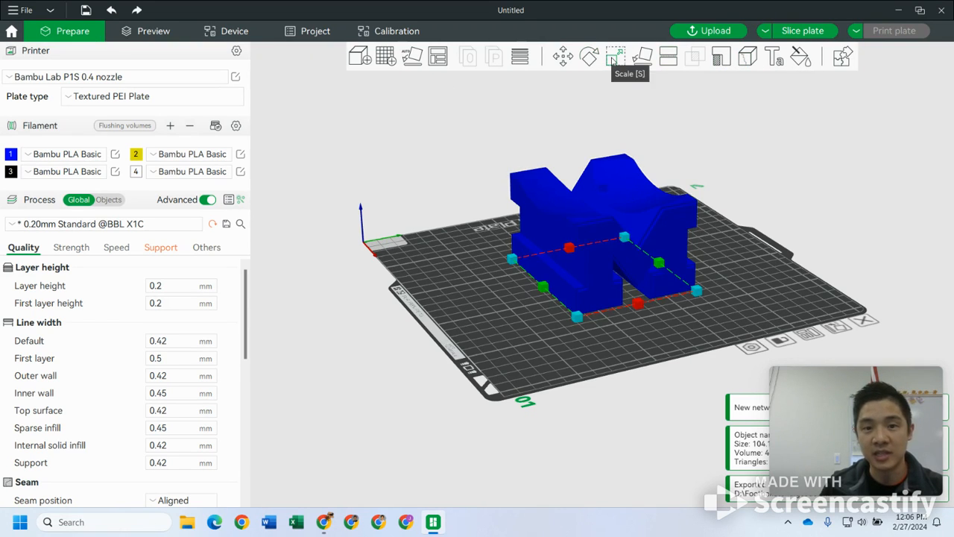
left_click(616, 56)
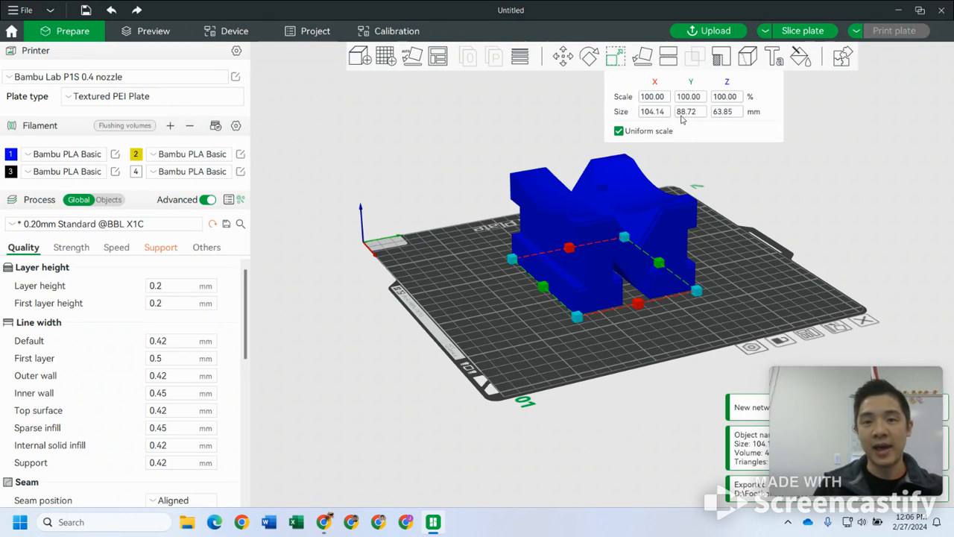
left_click(725, 111)
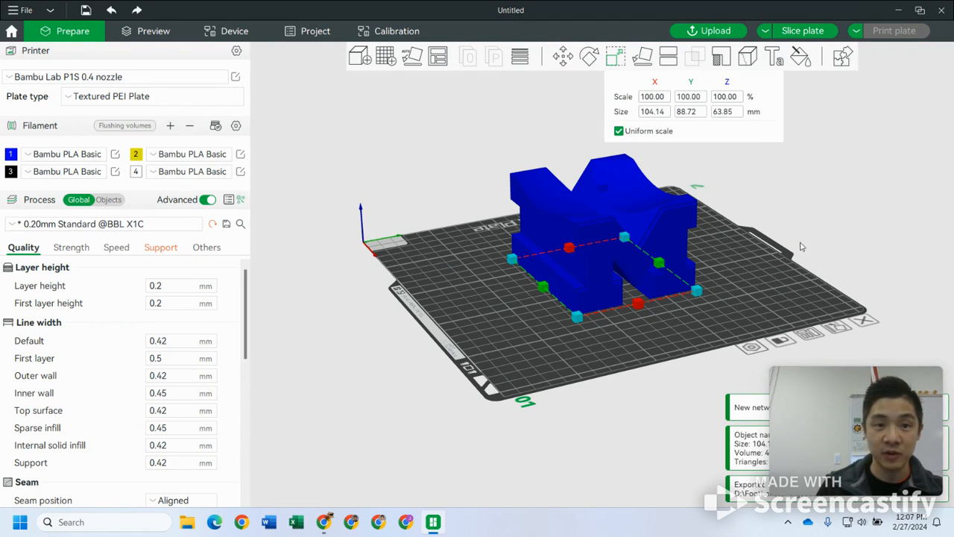
mouse_move(834, 196)
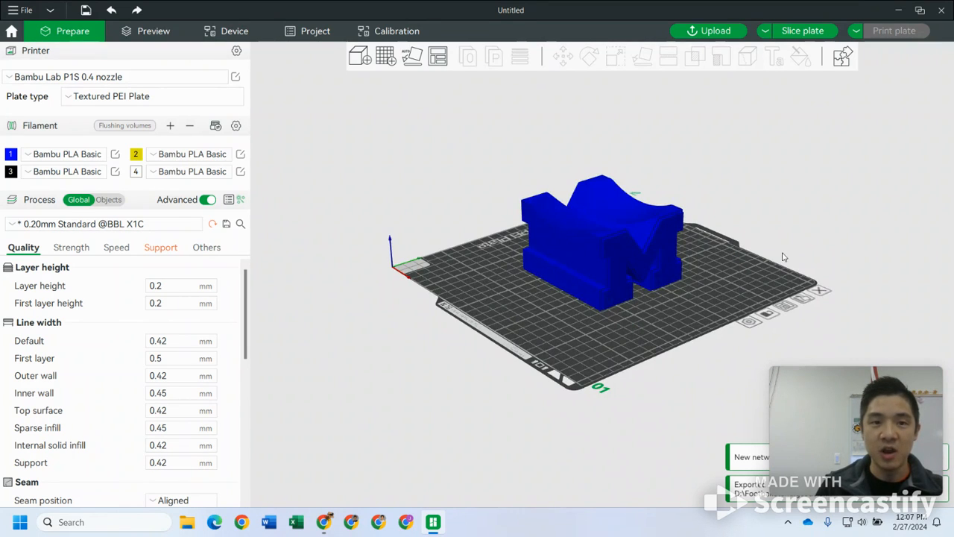
mouse_move(412, 56)
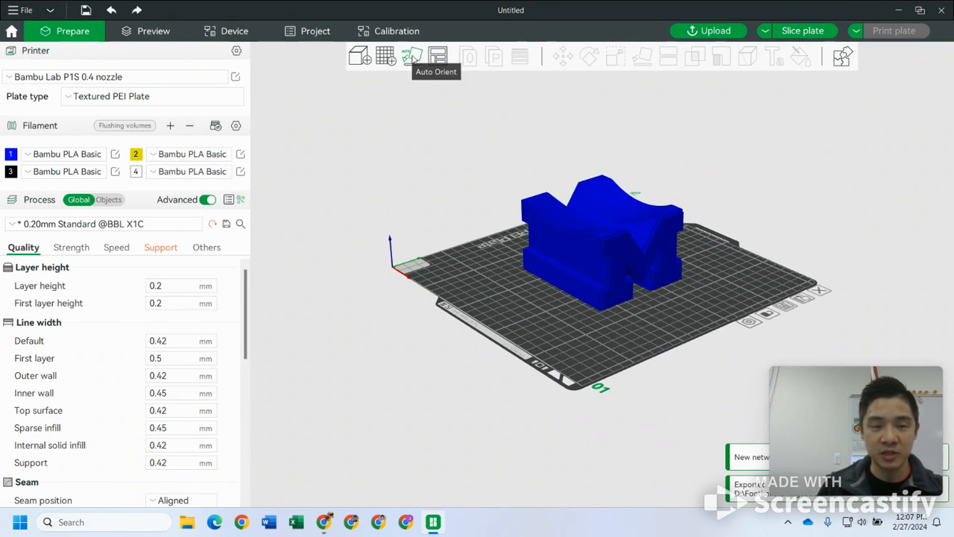
Auto-orient the stand and bring up its exact rotation angles (0, 270, 0).
left_click(412, 56)
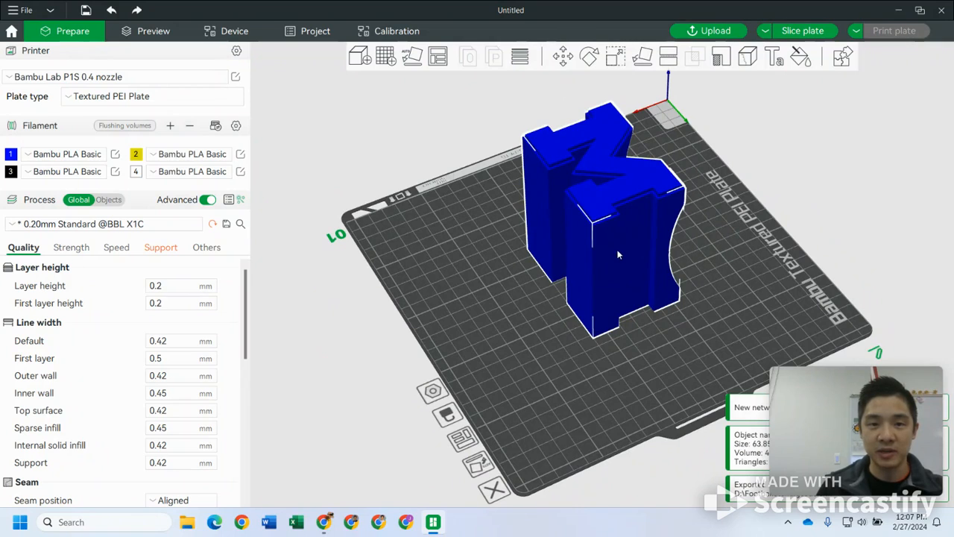
mouse_move(588, 55)
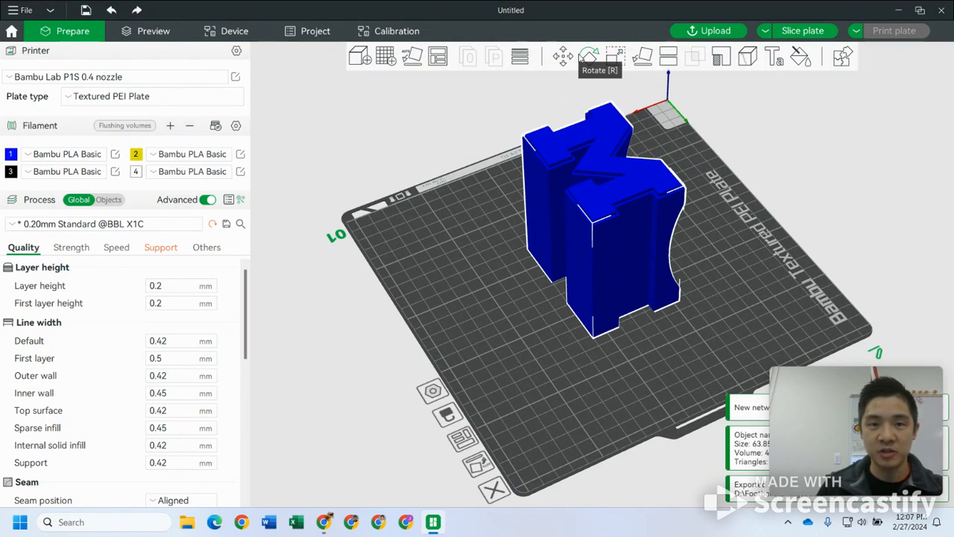
left_click(587, 56)
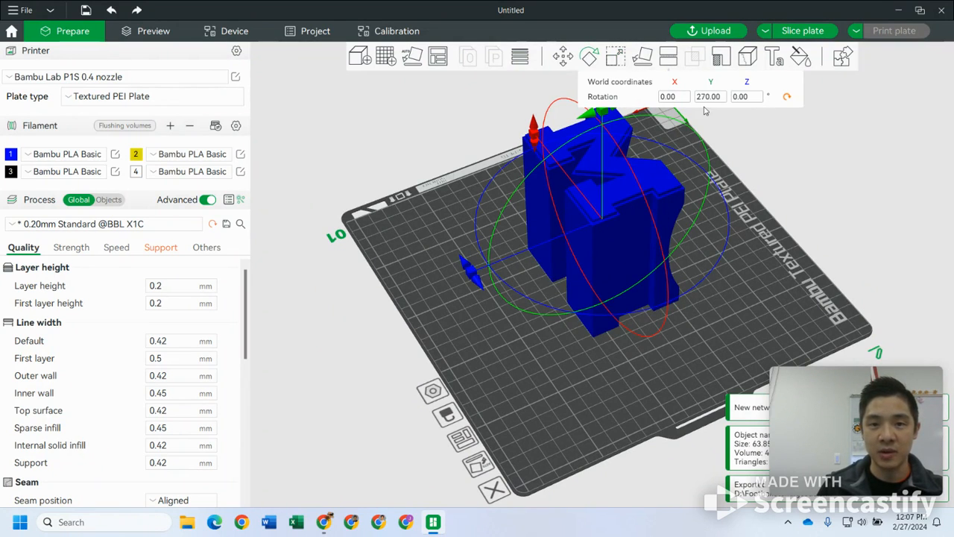
mouse_move(664, 106)
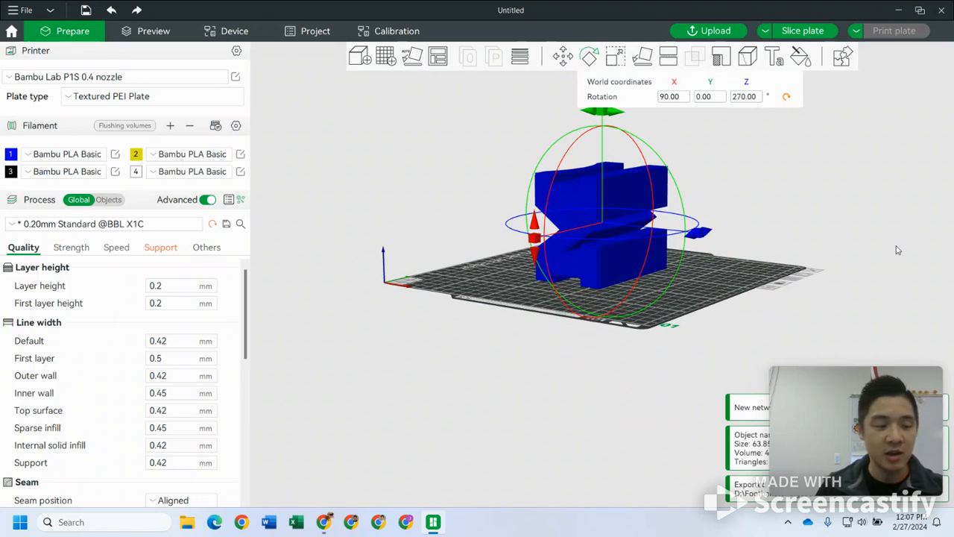
mouse_move(563, 265)
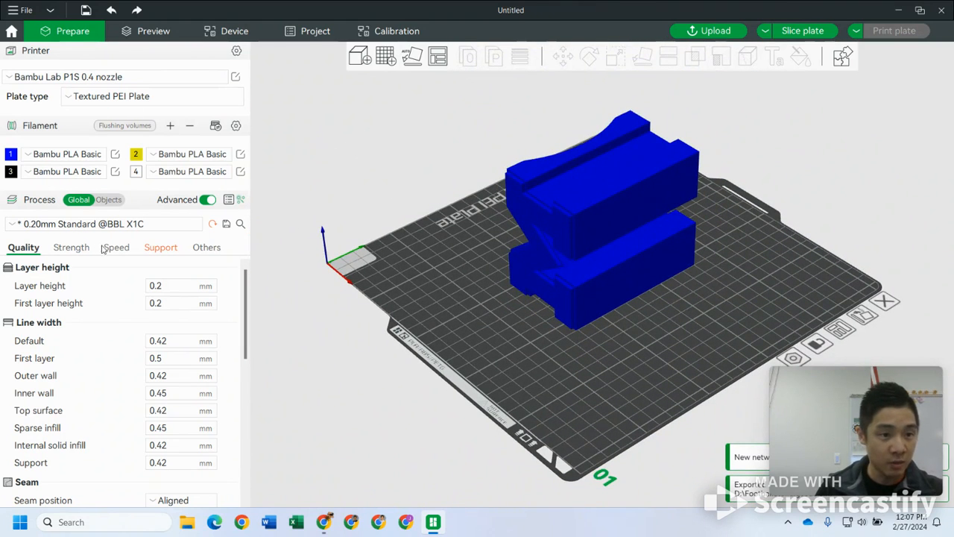
left_click(159, 247)
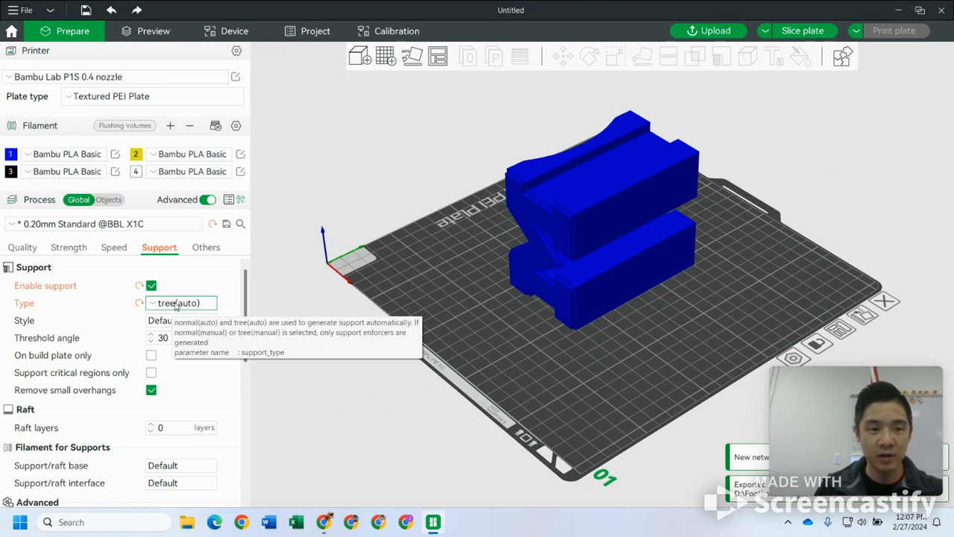
left_click(182, 303)
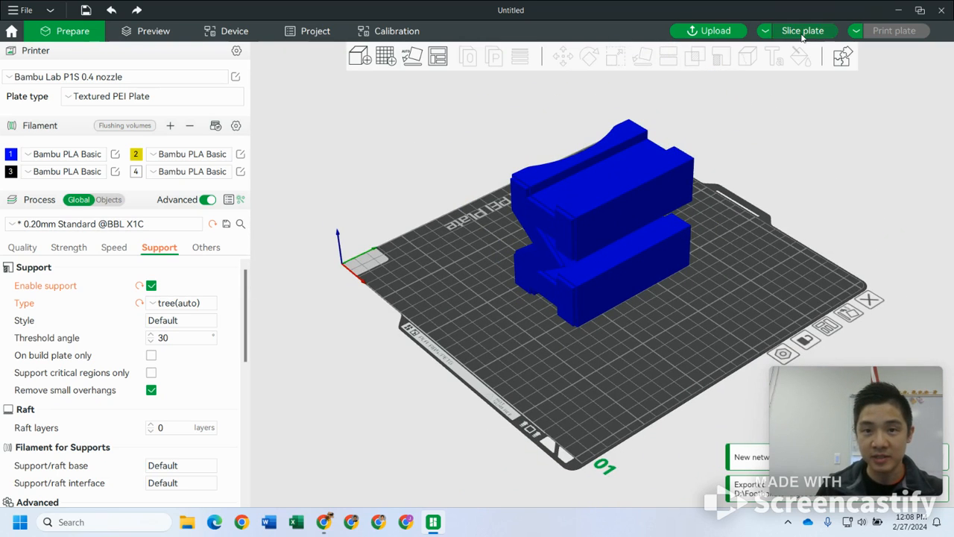
left_click(802, 31)
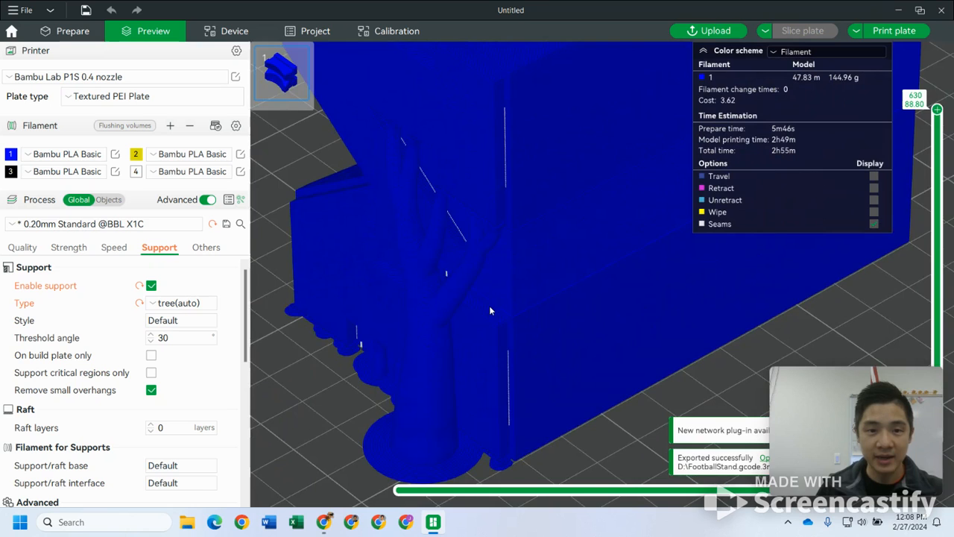
left_click_drag(490, 311, 519, 316)
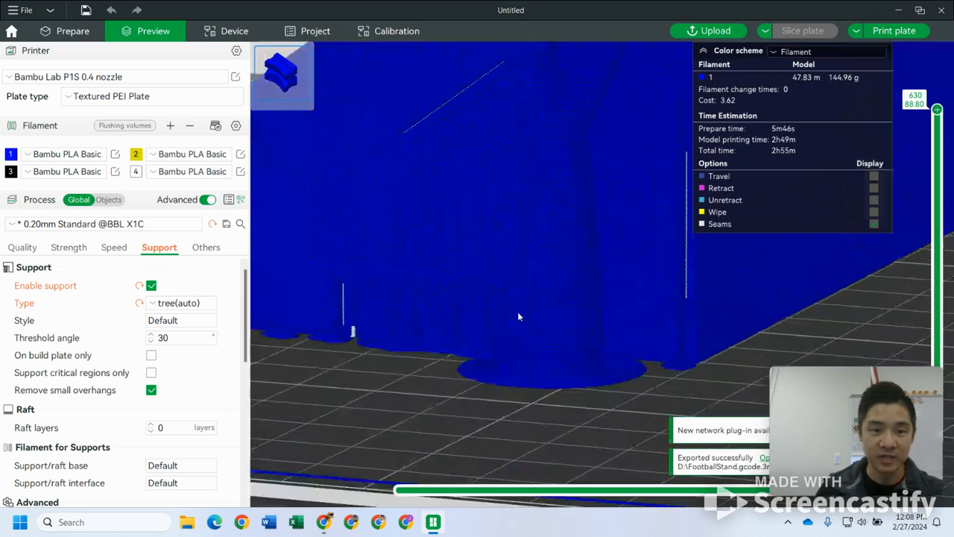
left_click_drag(519, 317, 553, 326)
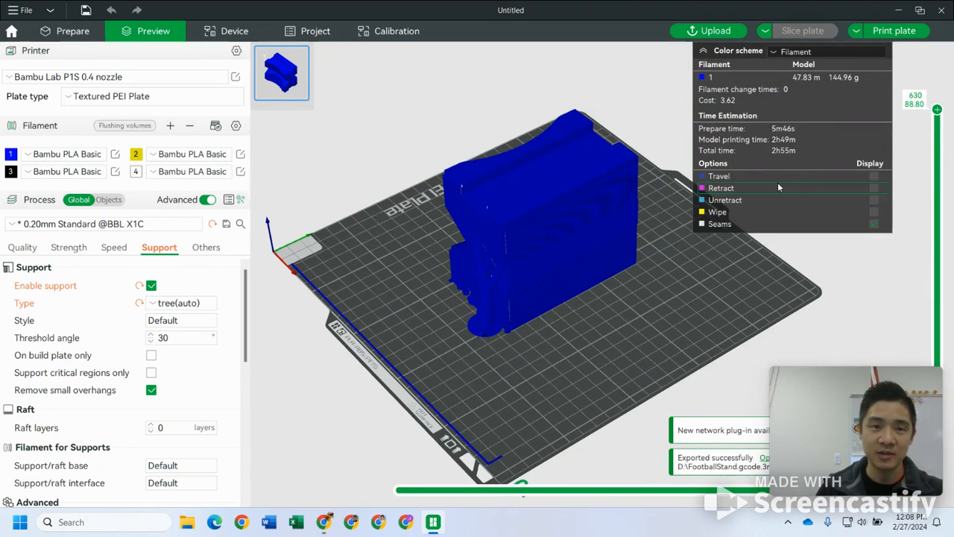
left_click(181, 303)
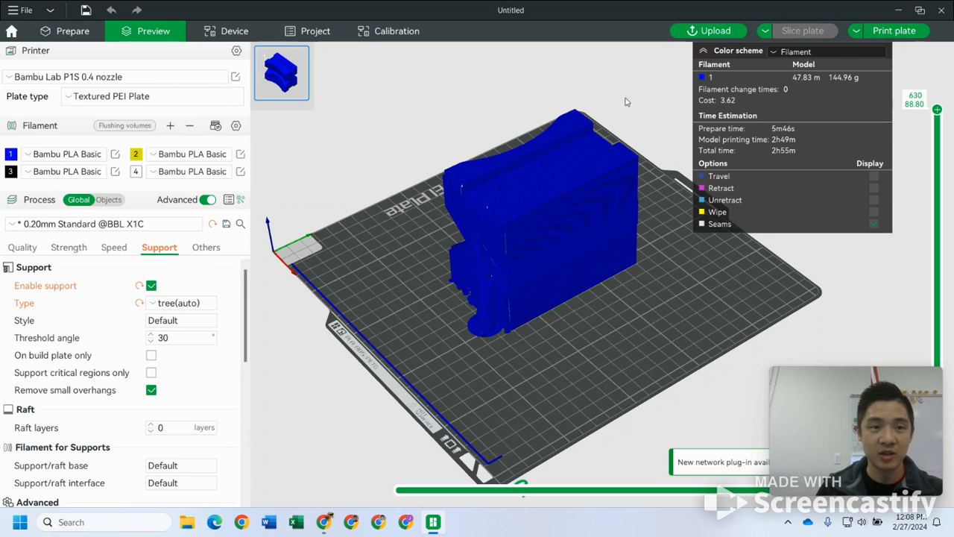
Slice the M-shaped stand from Prepare and orbit the preview (2h30m, 126.77 g).
left_click(72, 30)
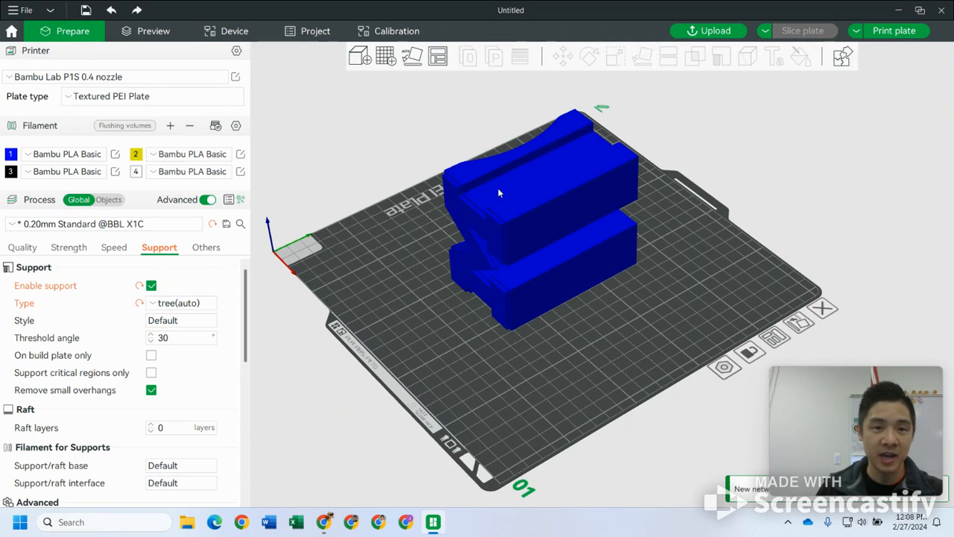
left_click(522, 224)
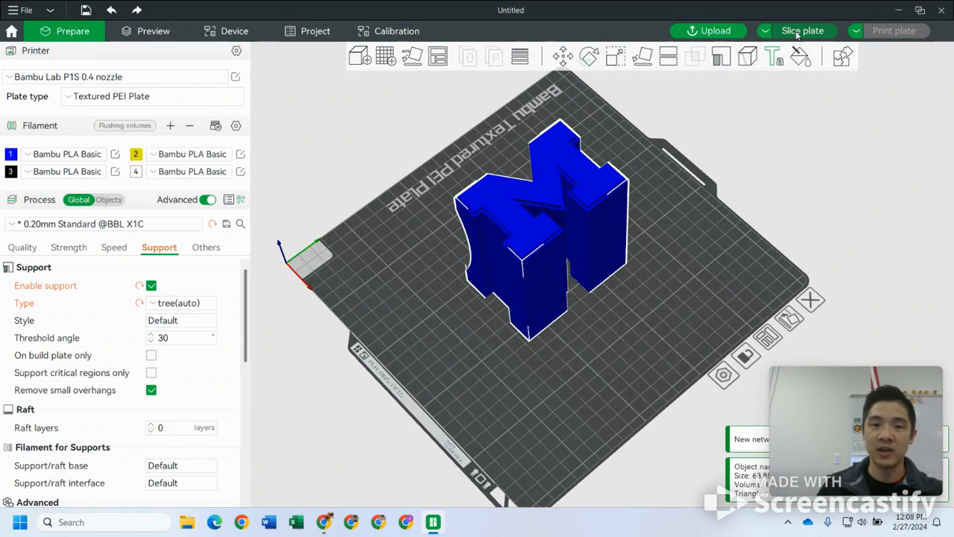
left_click(803, 30)
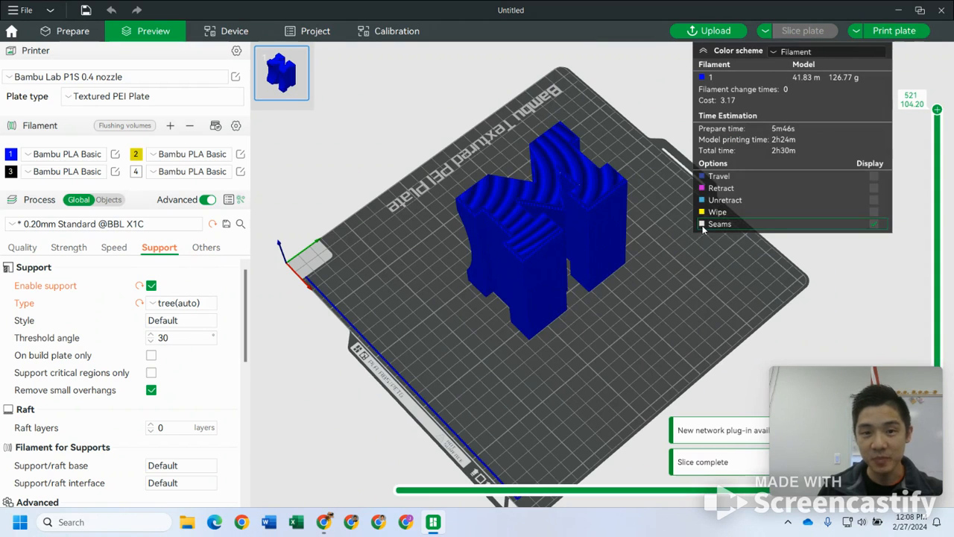
left_click_drag(522, 223, 779, 298)
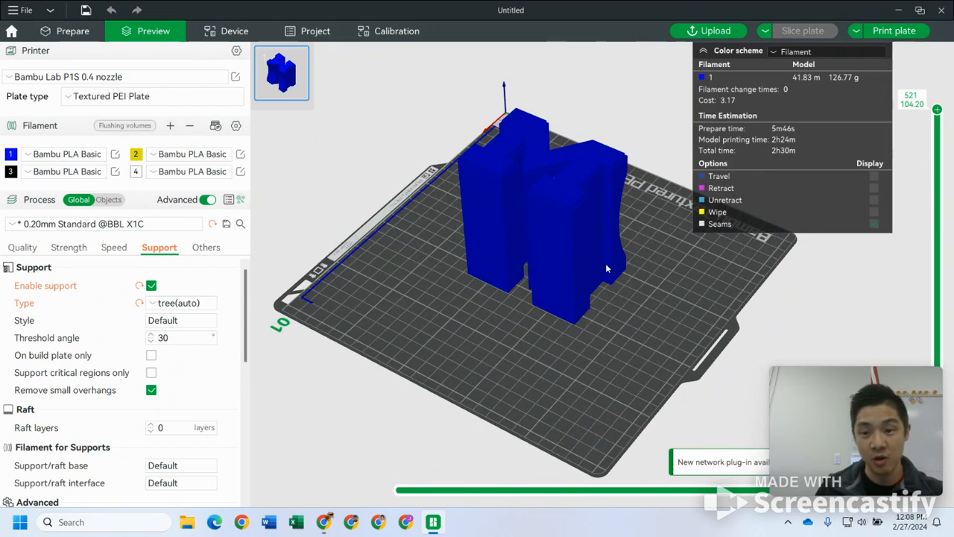
mouse_move(782, 309)
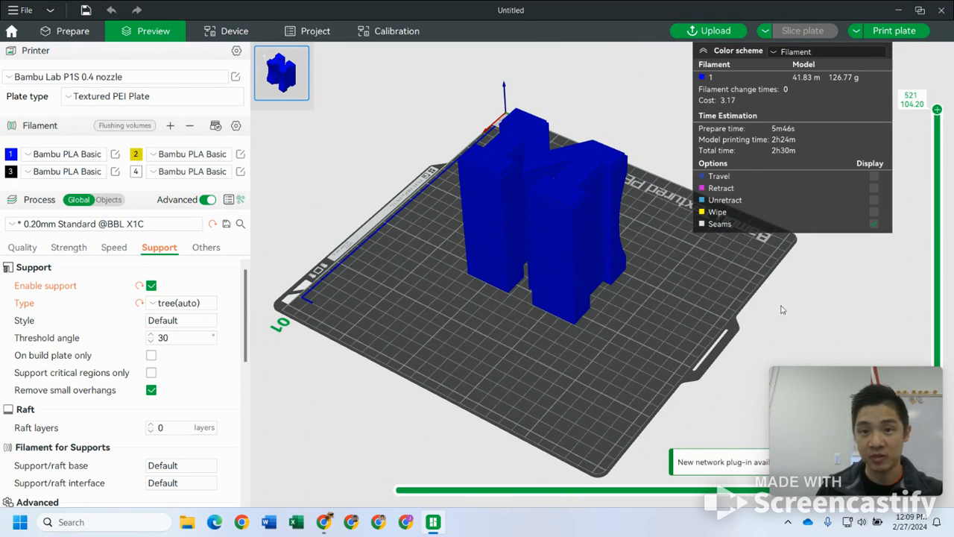
mouse_move(812, 144)
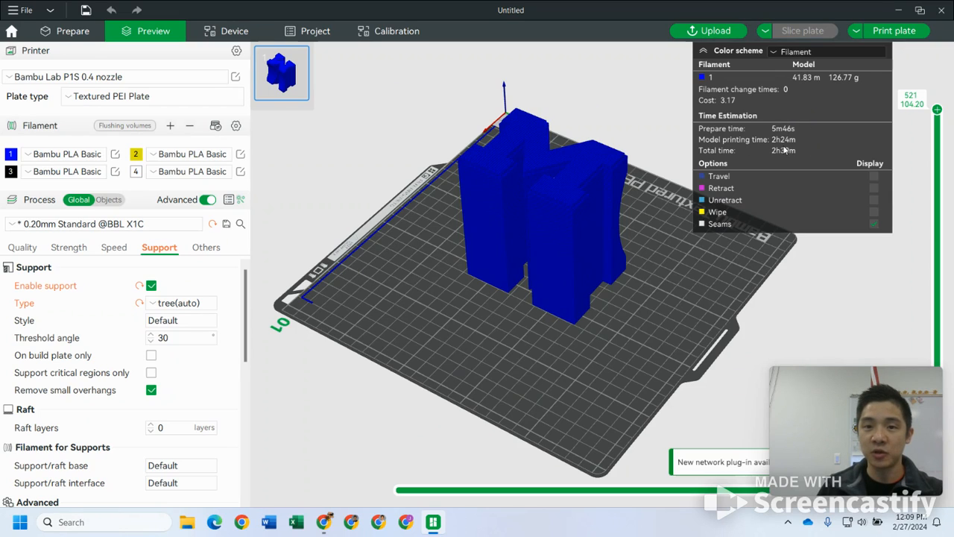
mouse_move(789, 154)
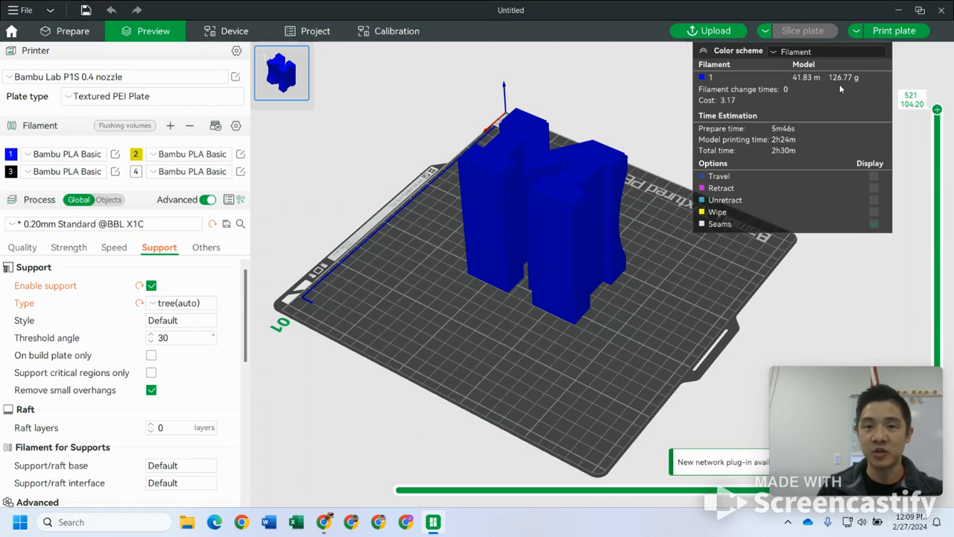
mouse_move(825, 105)
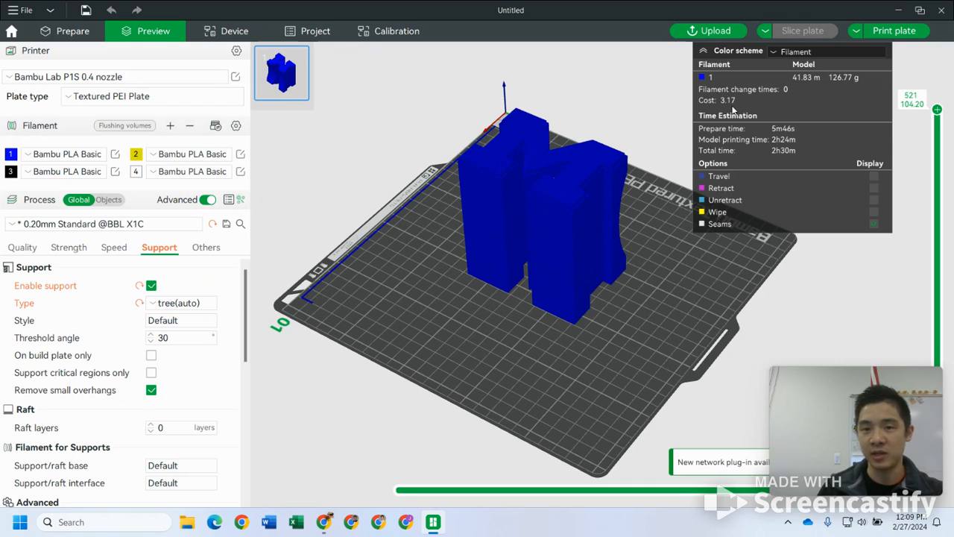
mouse_move(730, 108)
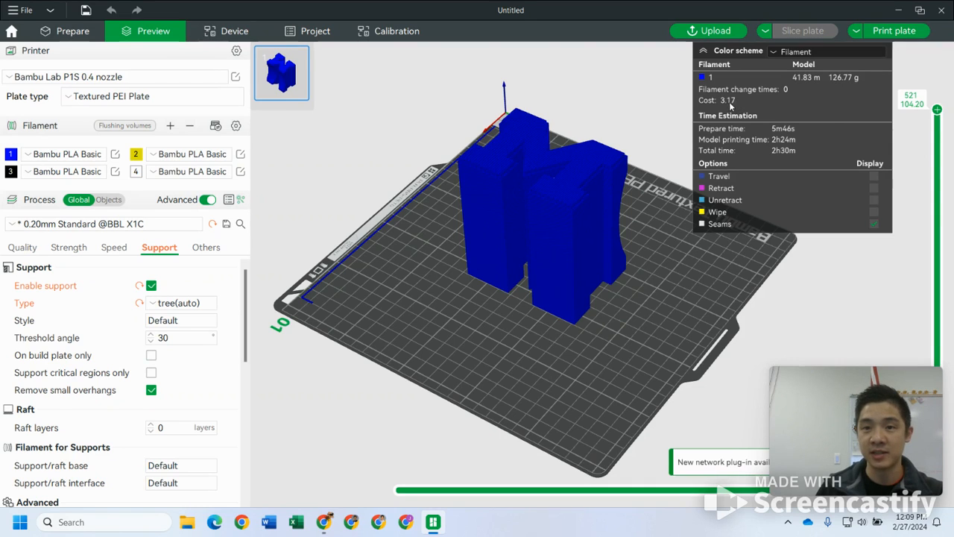
Set the output action to Export plate sliced file, then cancel saving FootballStand.gcode.3mf to USB.
left_click(856, 31)
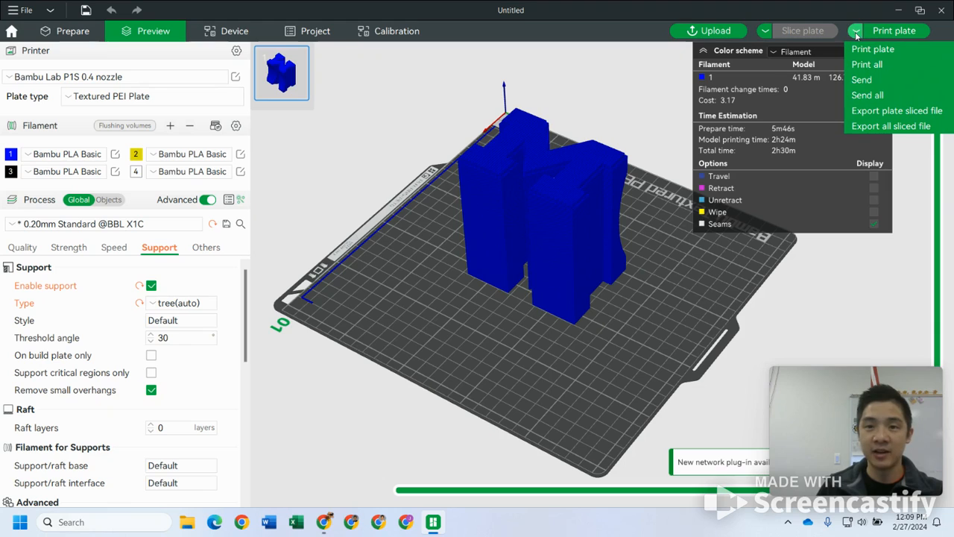
mouse_move(894, 111)
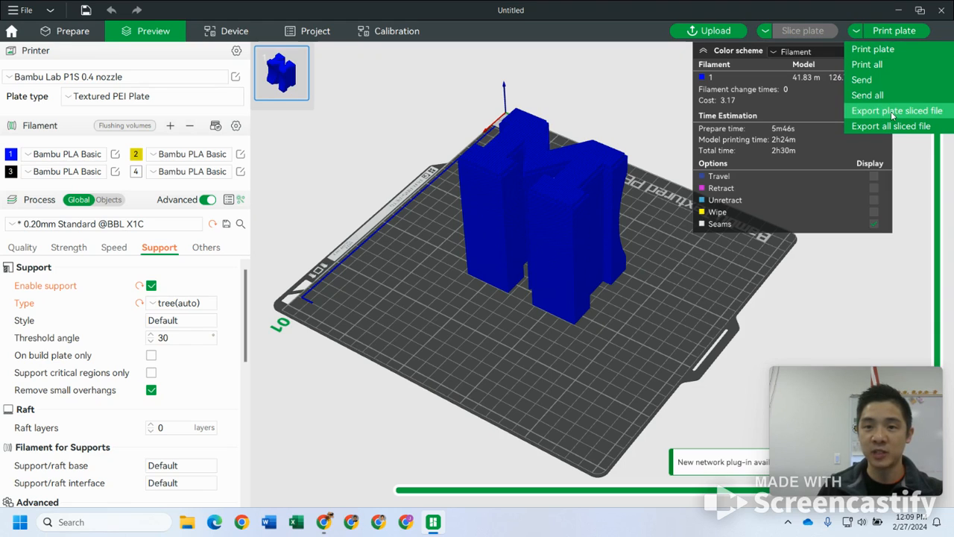
left_click(897, 111)
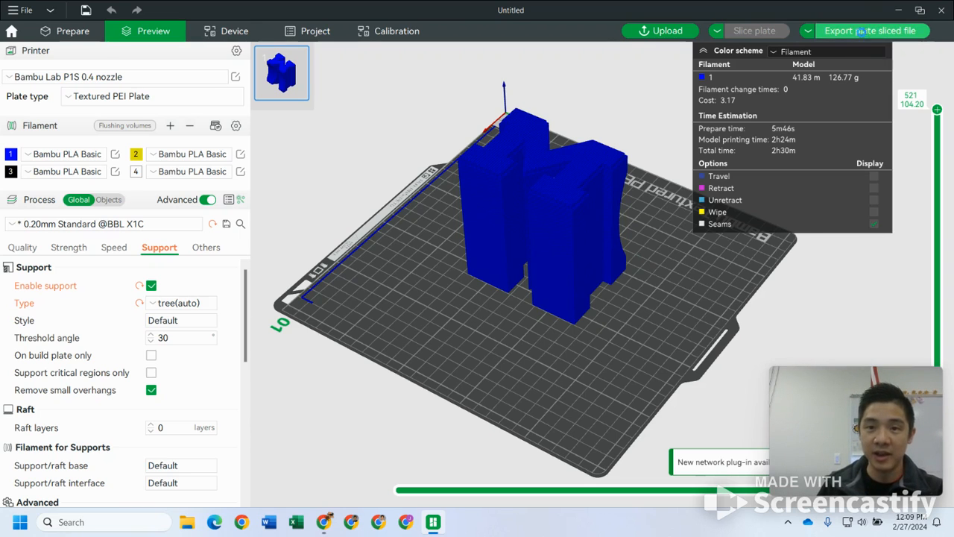
left_click(871, 30)
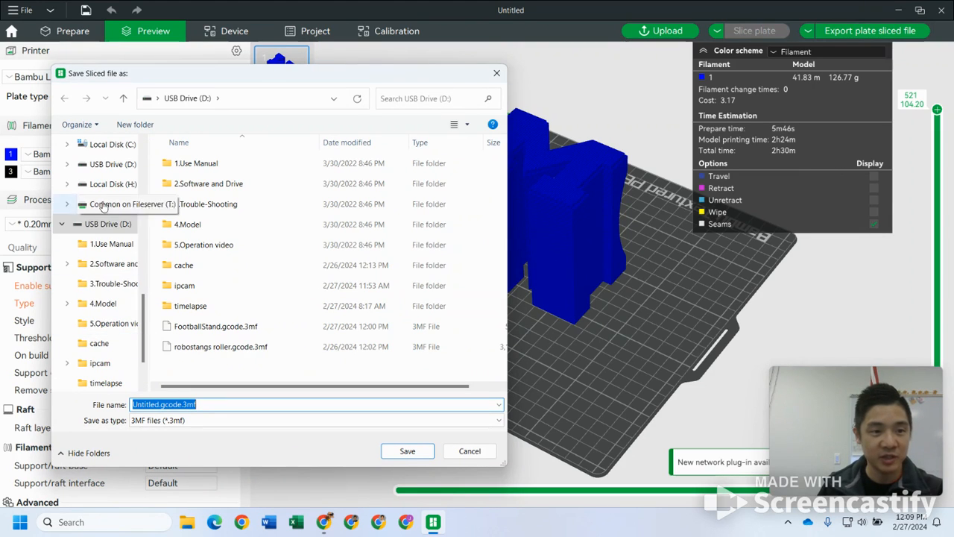
left_click(108, 224)
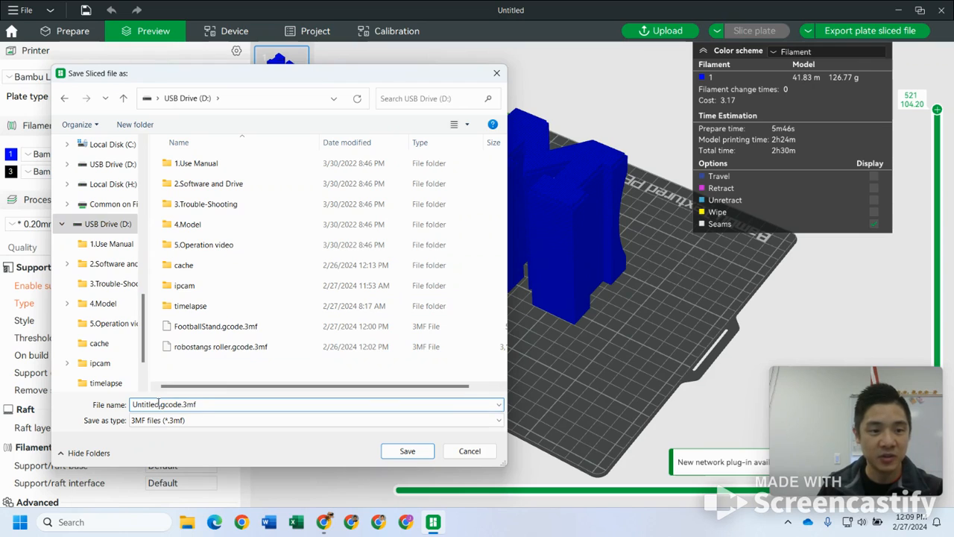
left_click(215, 326)
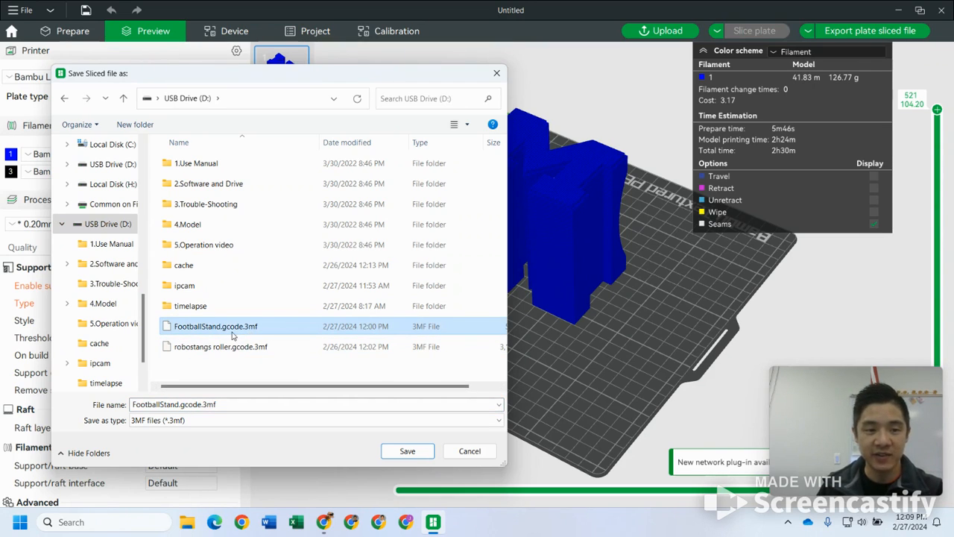
mouse_move(261, 339)
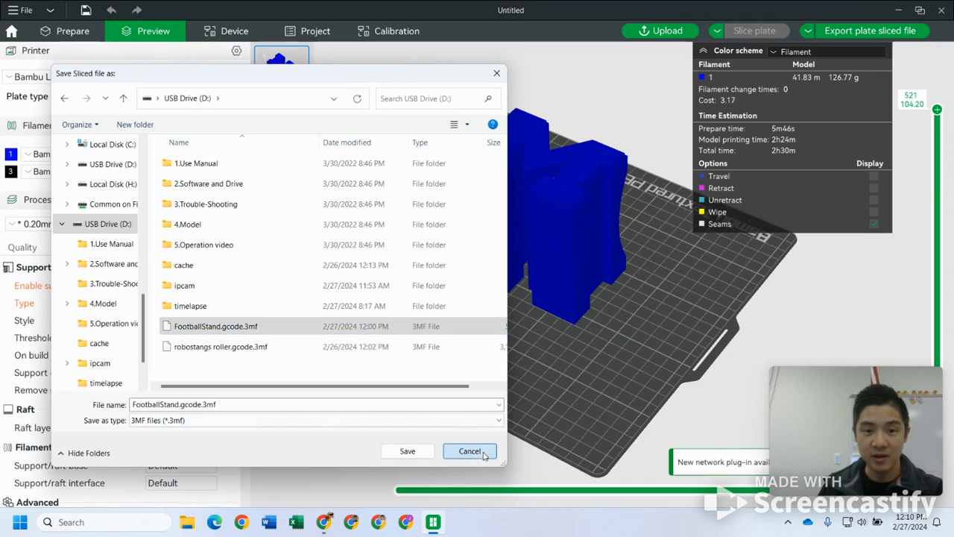
left_click(469, 451)
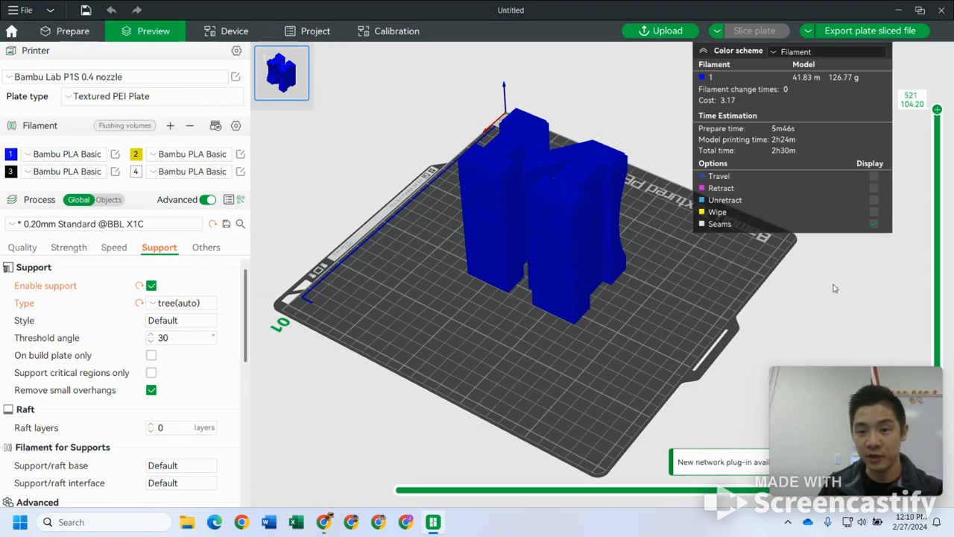
mouse_move(855, 265)
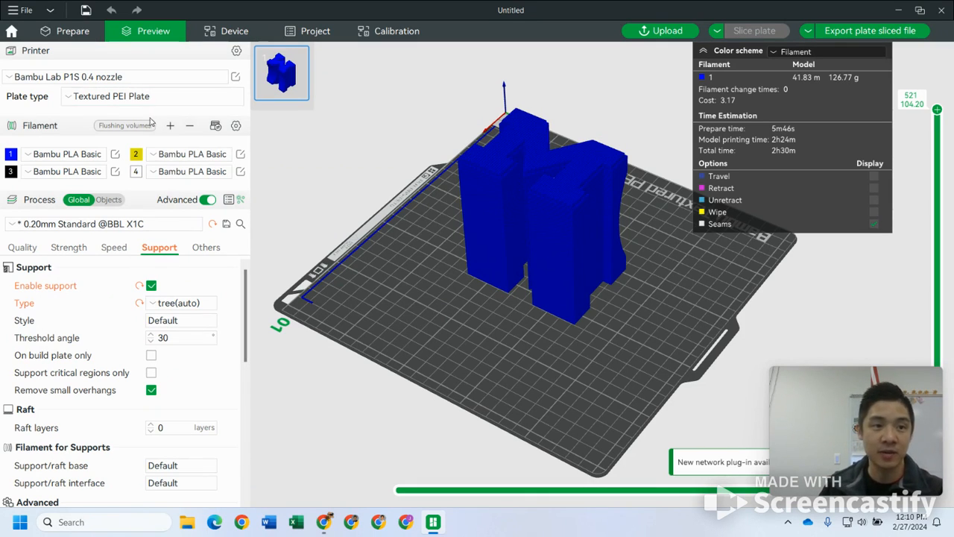
Switch the printer preset to Bambu Lab X1 Carbon 0.4 nozzle and return to Prepare.
left_click(119, 76)
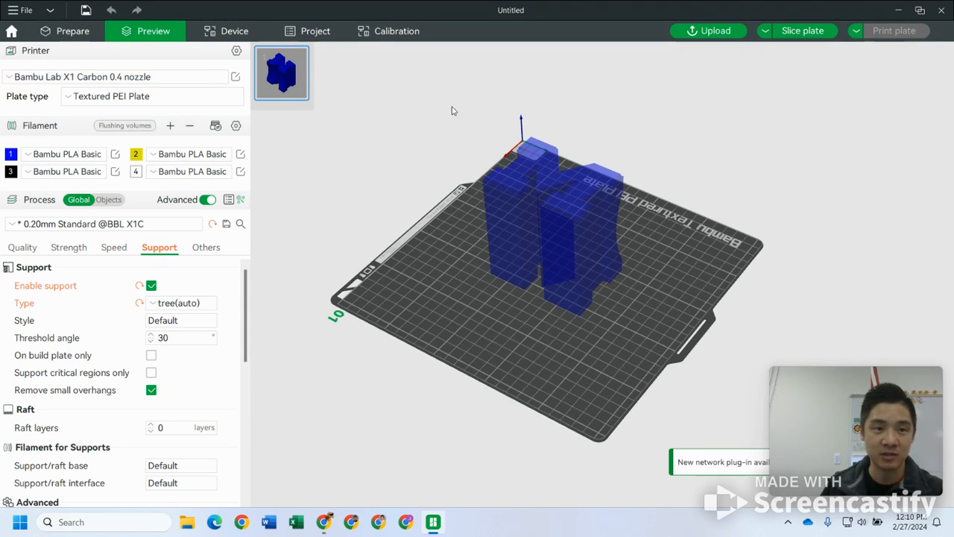
left_click(73, 31)
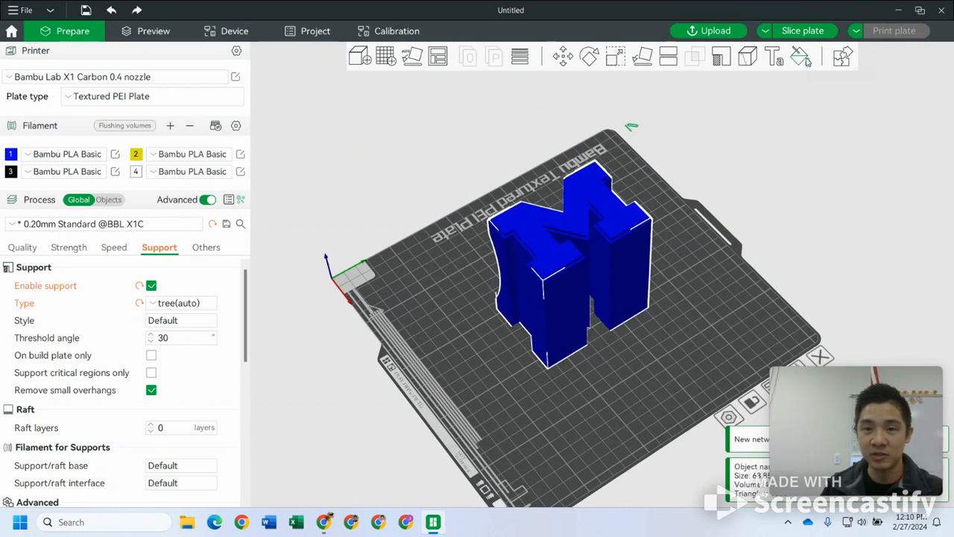
Fill-paint the M's top face and one bar side yellow (filament 2), then tilt to check.
left_click(799, 55)
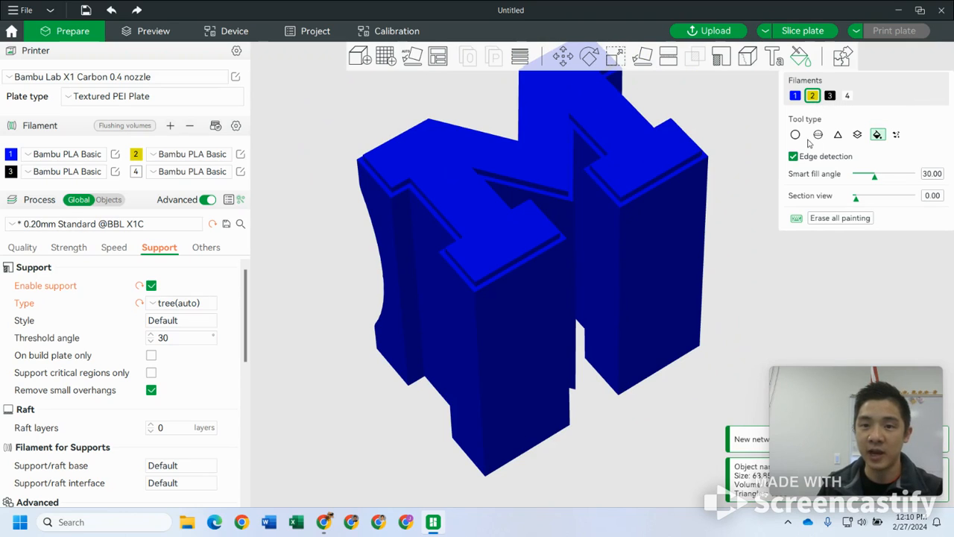
mouse_move(837, 134)
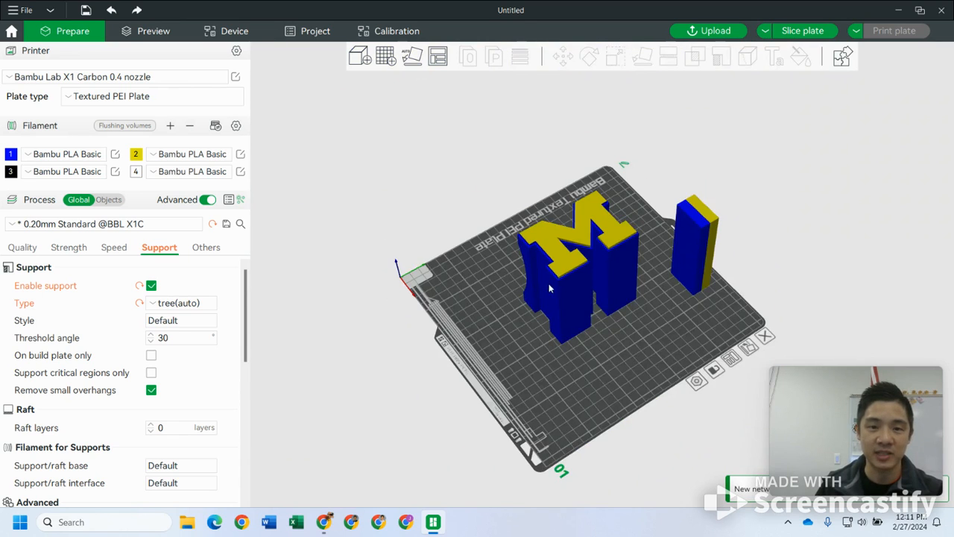
left_click_drag(551, 290, 726, 305)
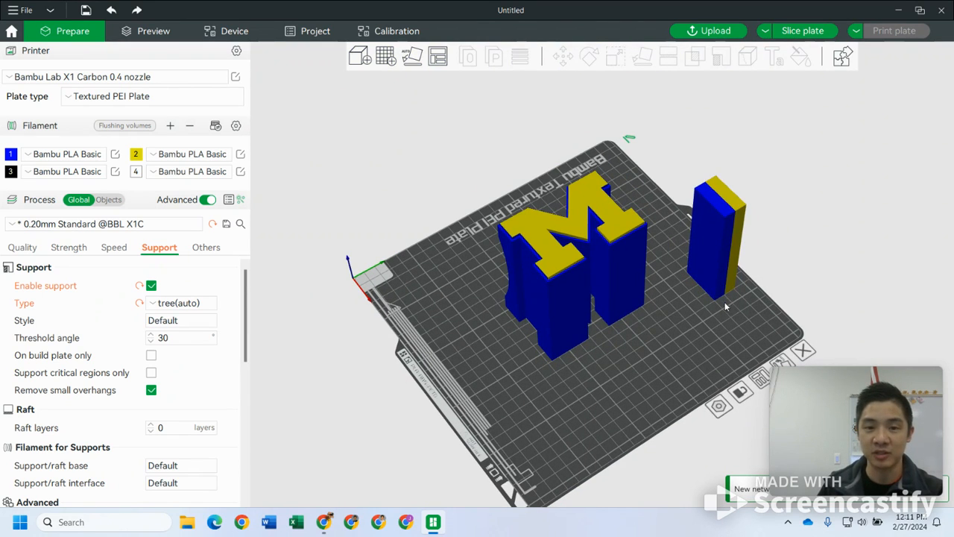
mouse_move(240, 276)
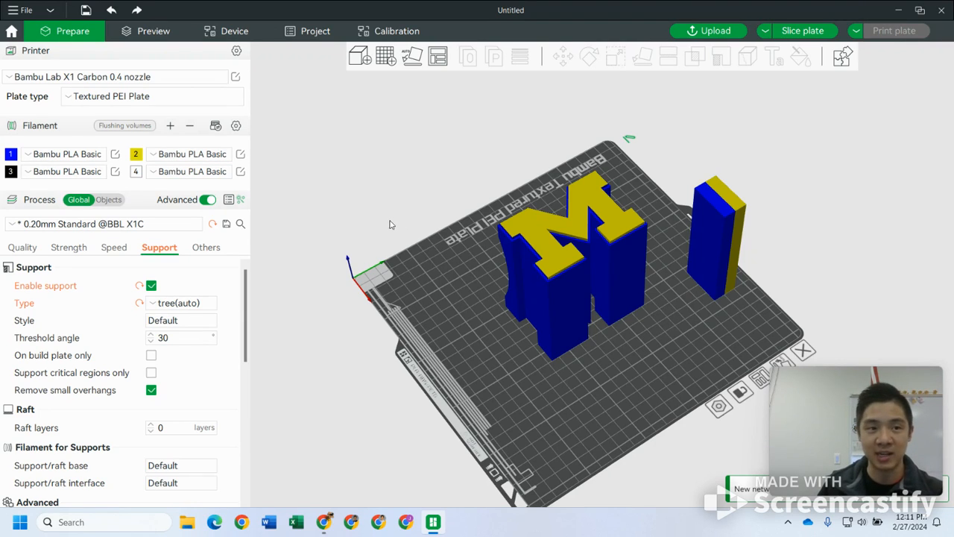
mouse_move(393, 196)
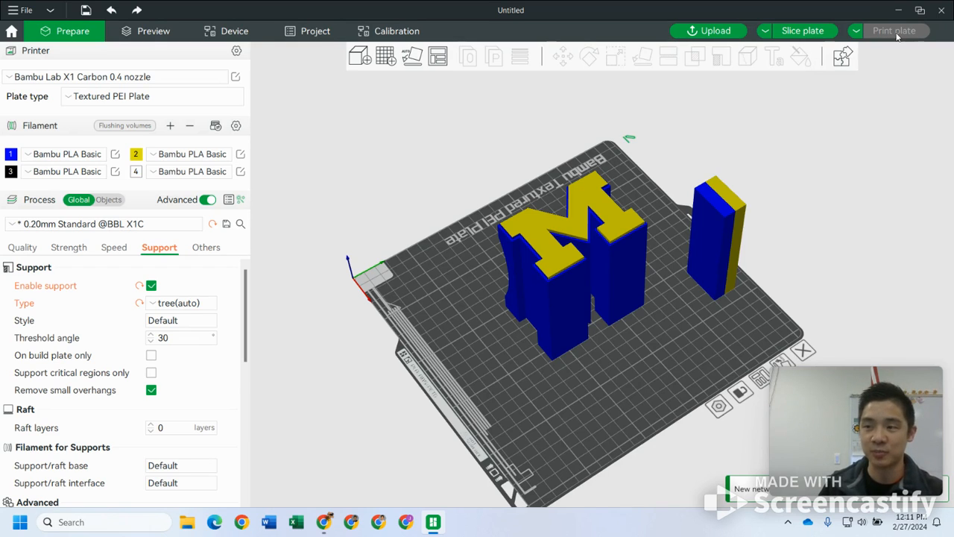
mouse_move(872, 33)
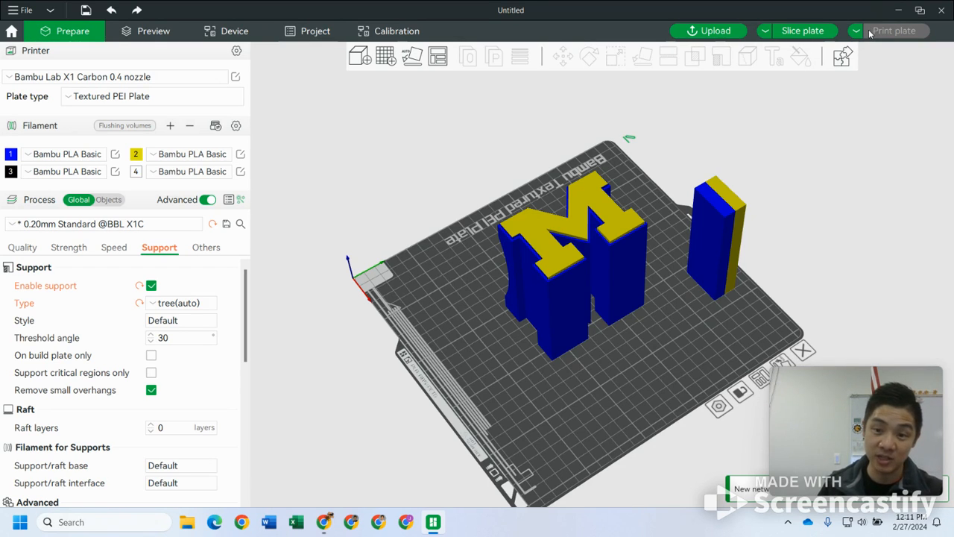